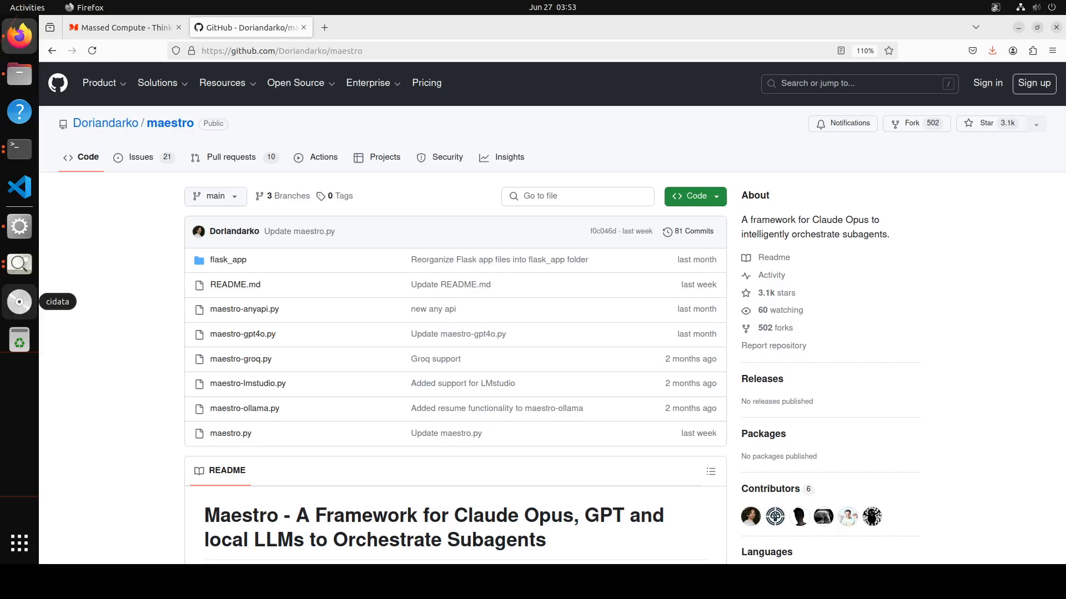
mouse_move(19, 302)
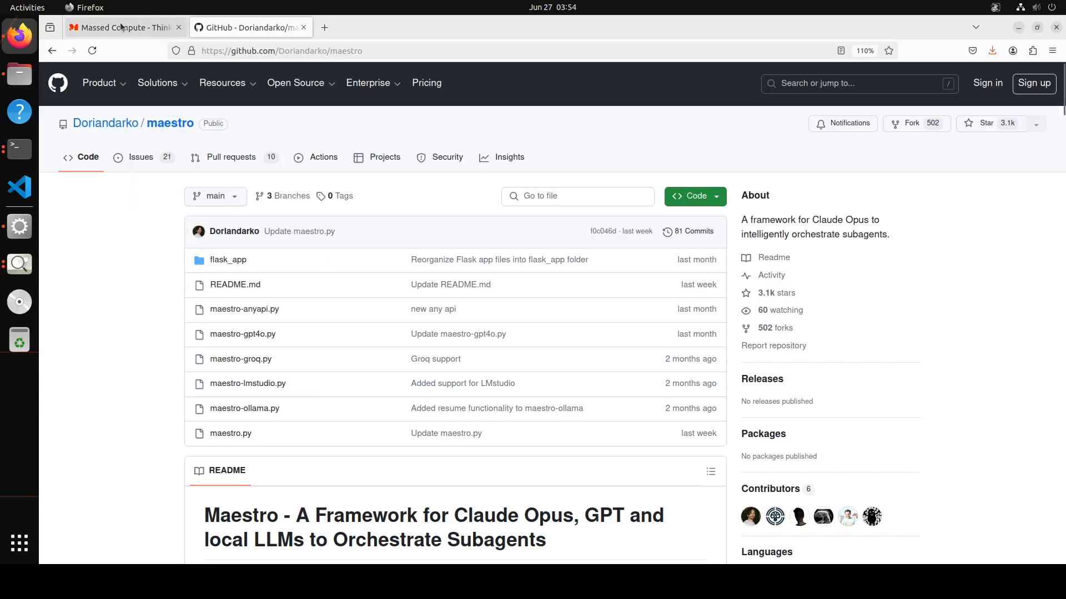
- Return to the remote terminal session and check GPU status with nvidia-smi
click(122, 26)
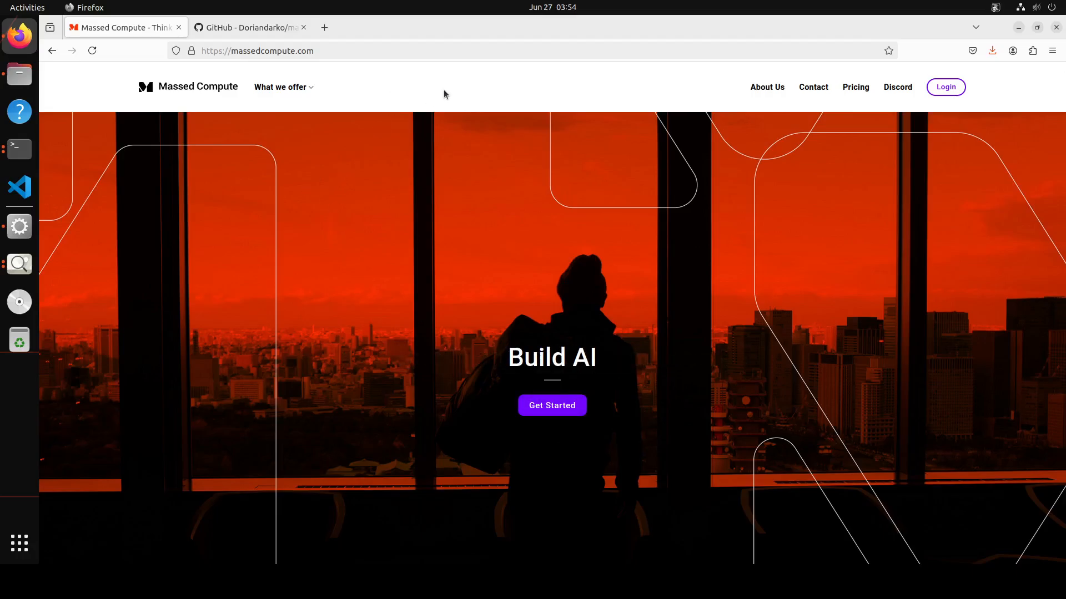
click(248, 26)
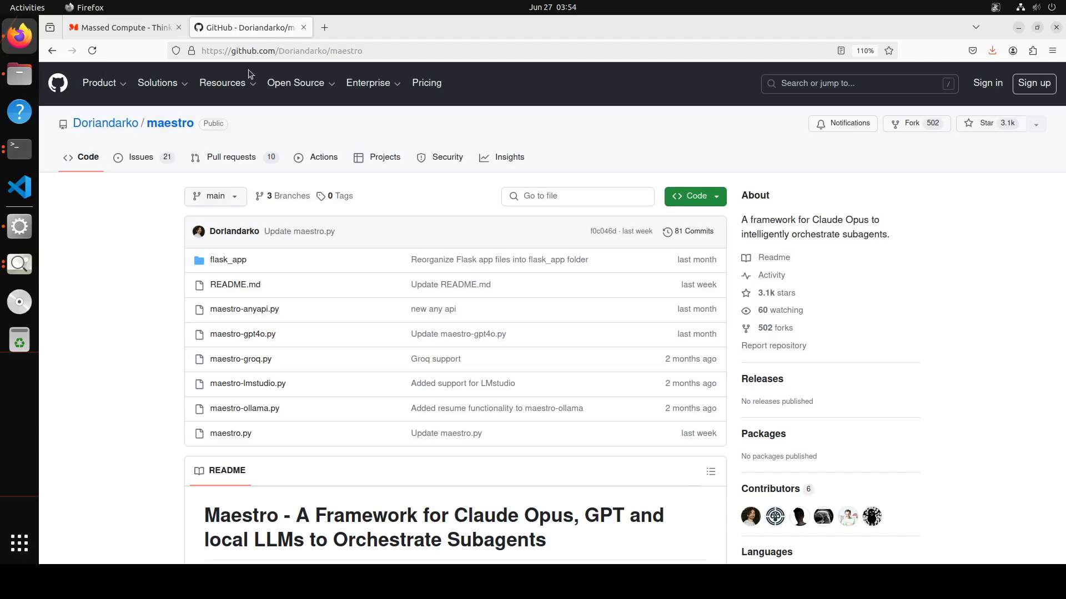
click(19, 149)
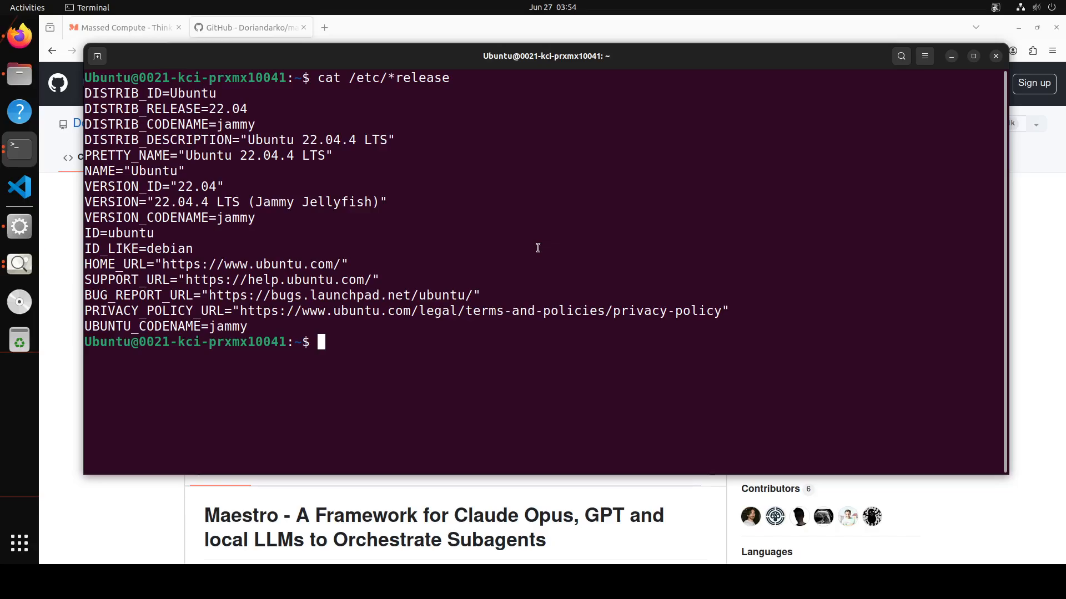
text(nvidia-smi)
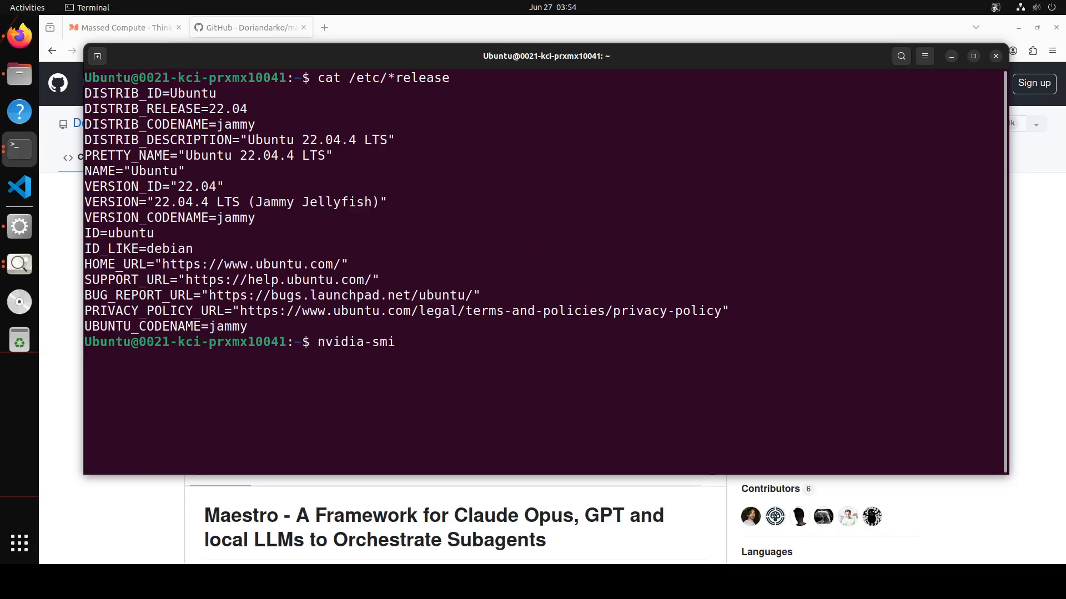
key(Return)
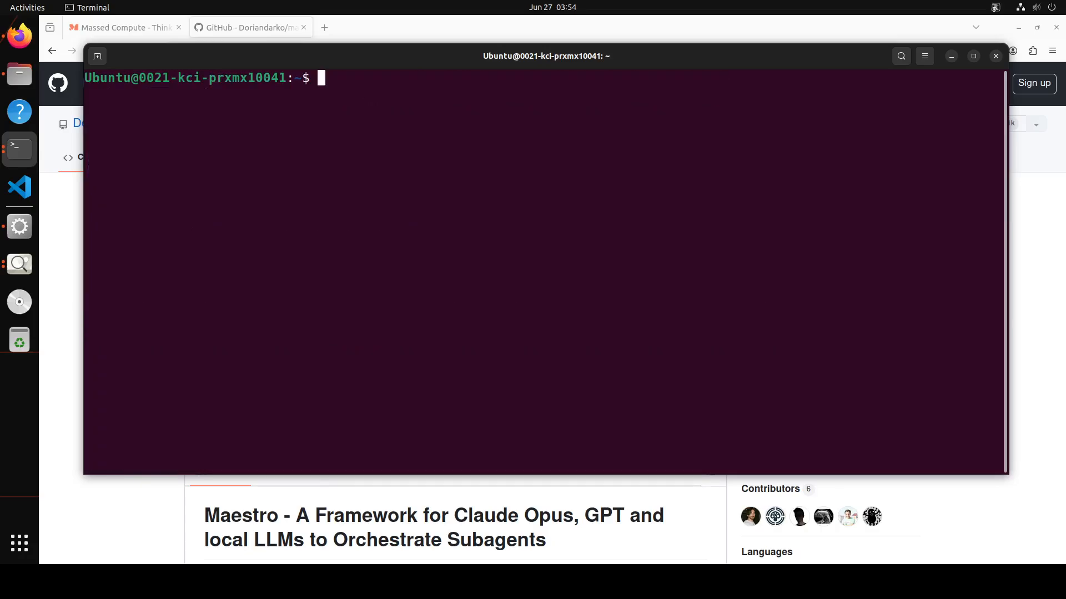
- Activate the maestro conda environment, change into the maestro folder and clear the screen
text(o)
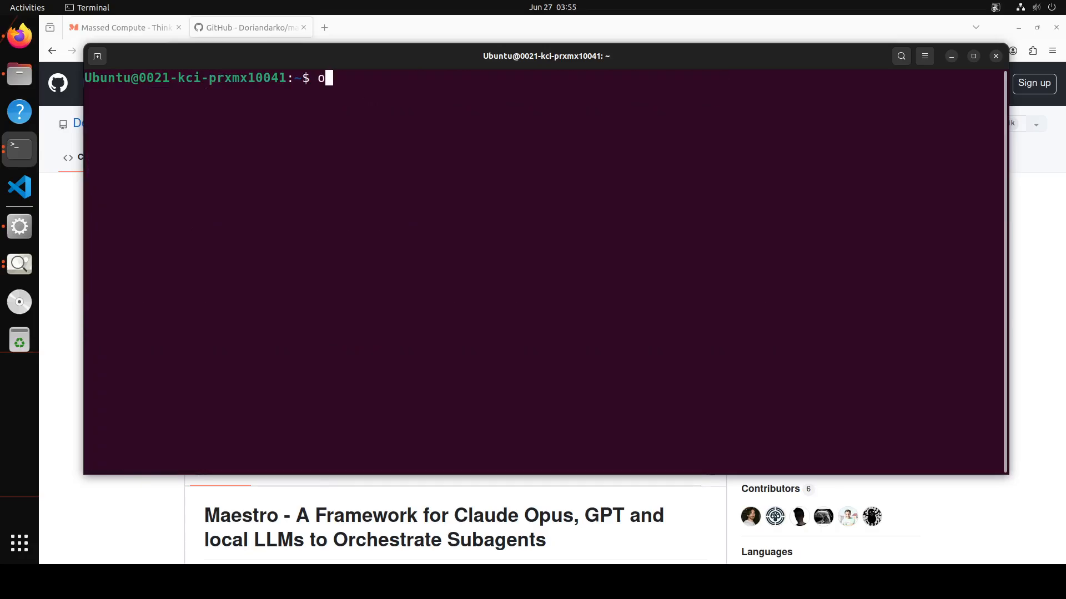
text(conda)
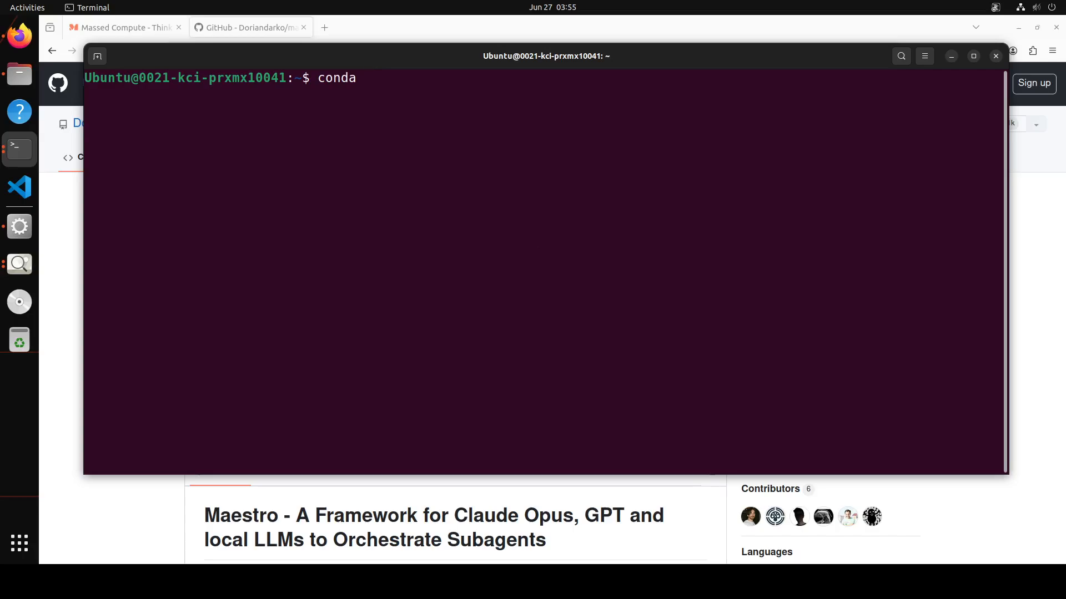
text(activate)
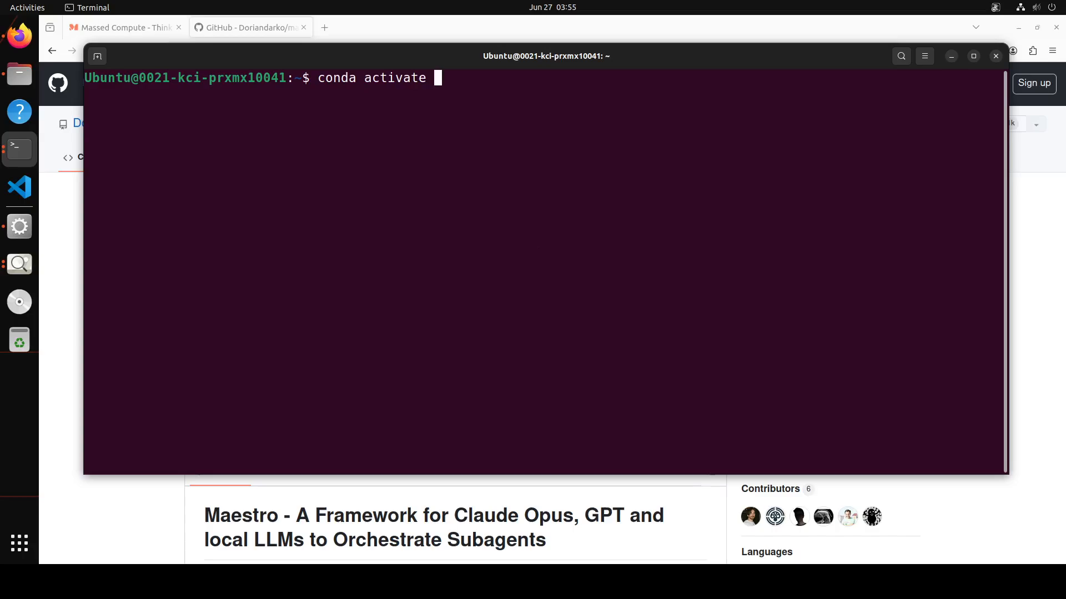
text(maestro)
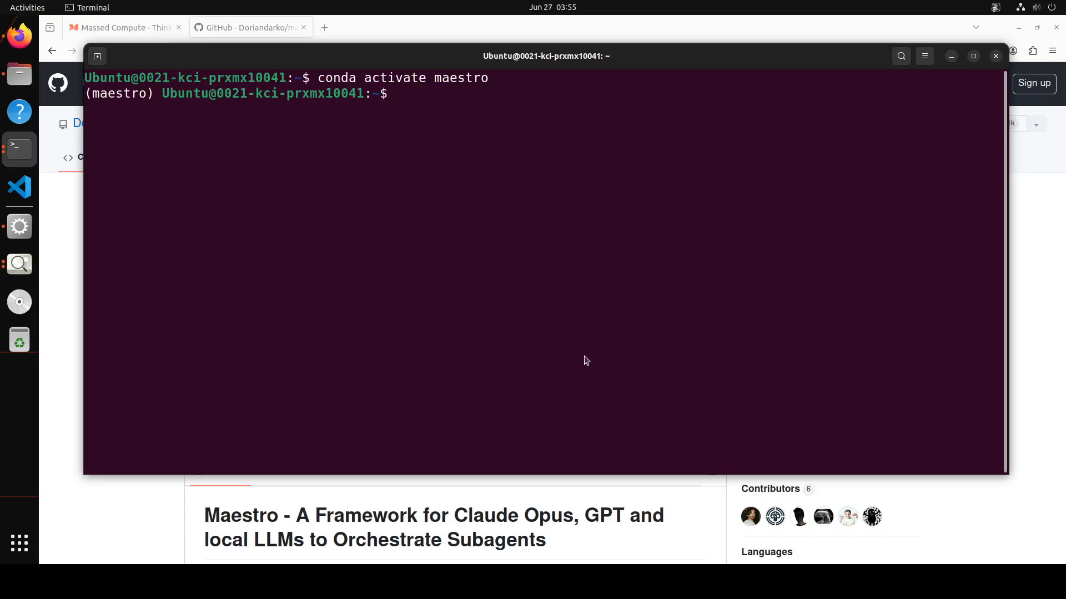
mouse_move(573, 301)
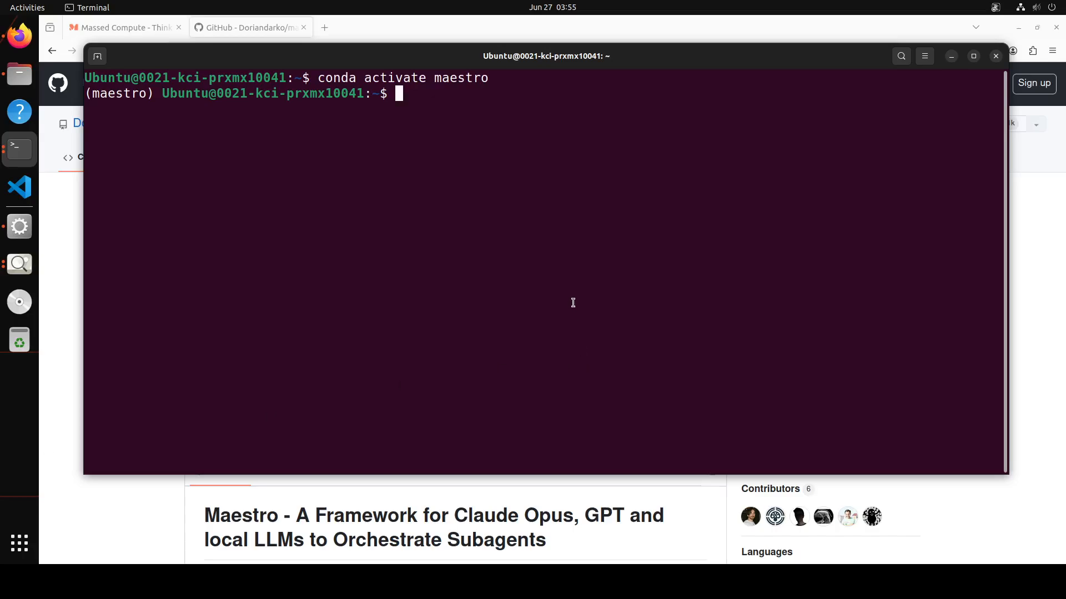
text(git clone)
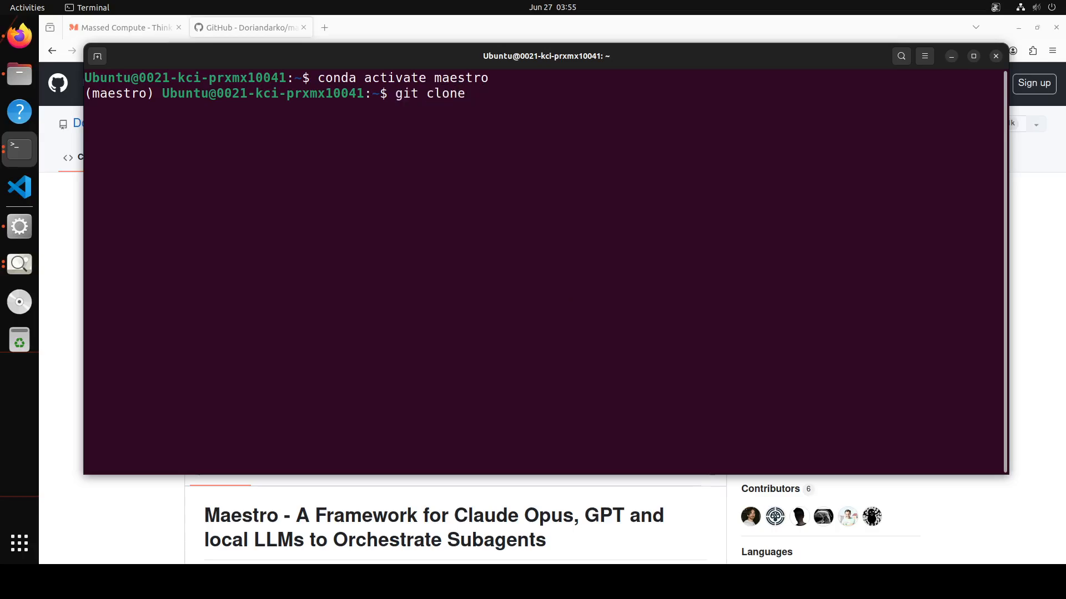
key(ctrl+u)
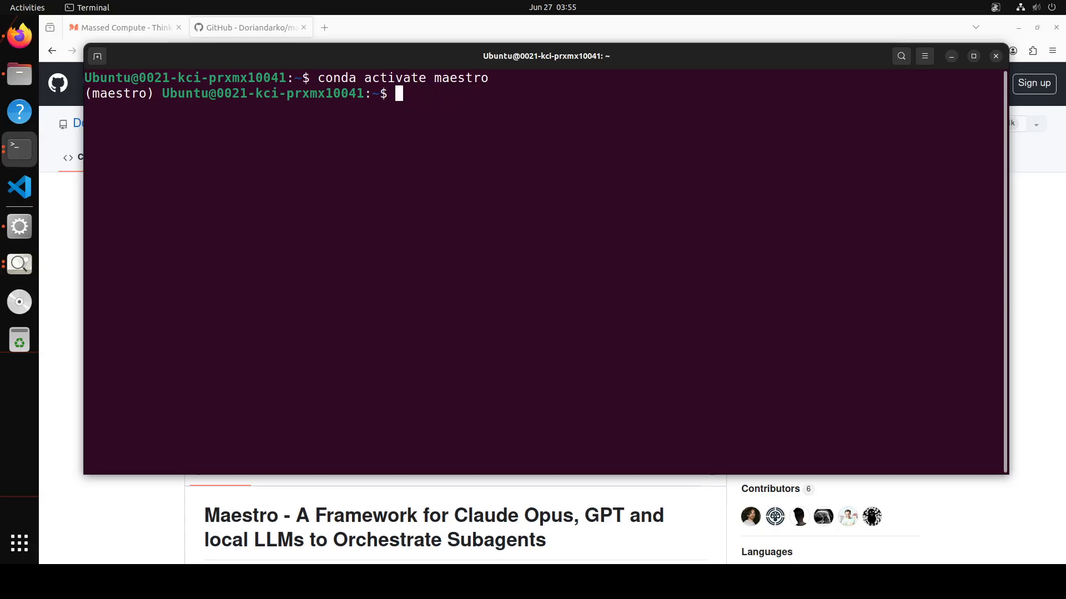
text(cd mae)
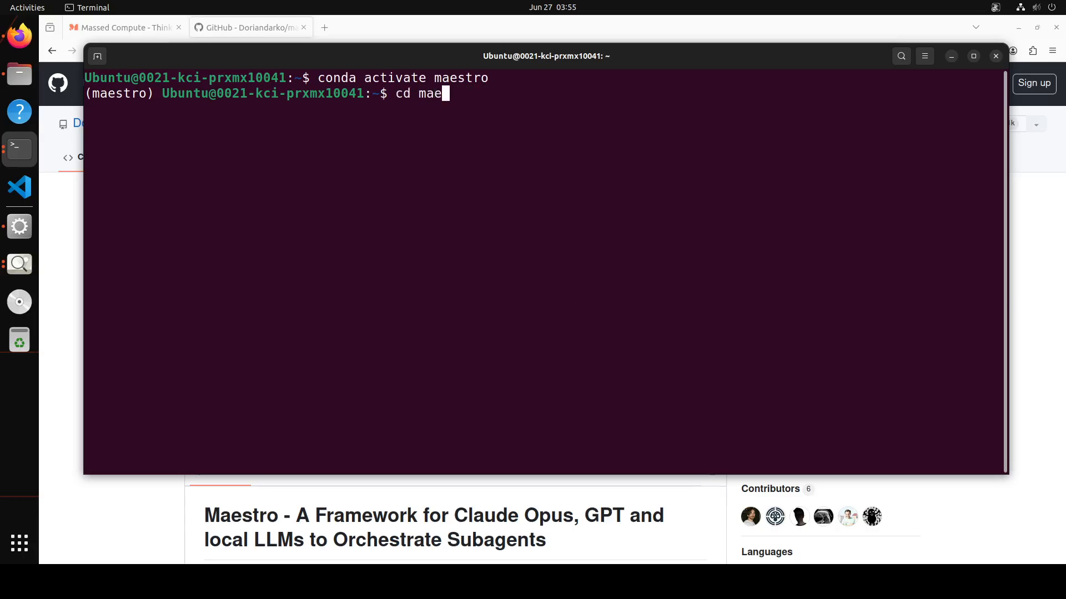
text(clear)
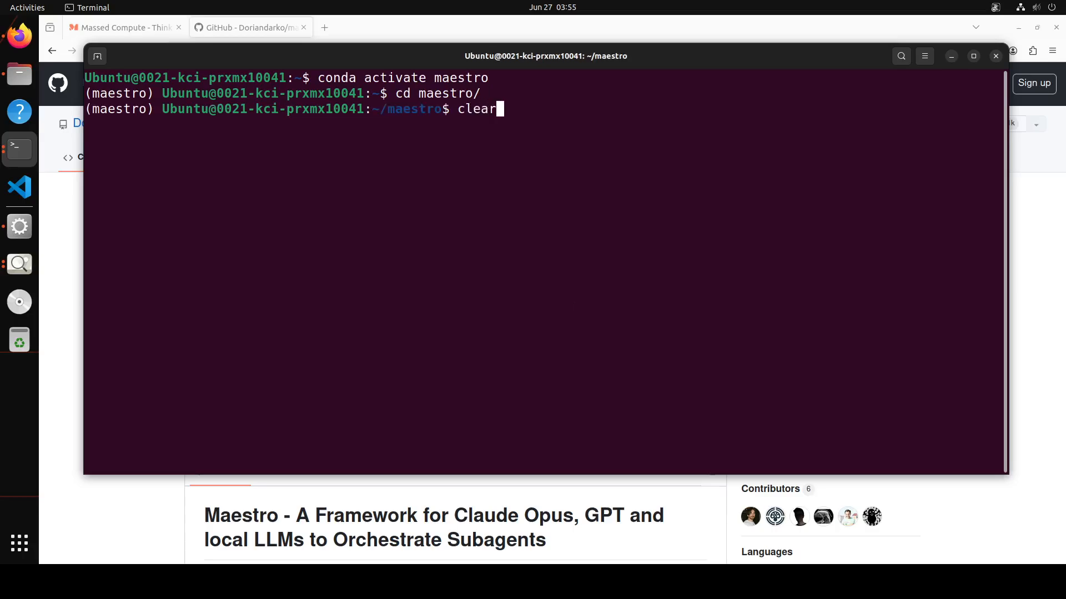
key(Return)
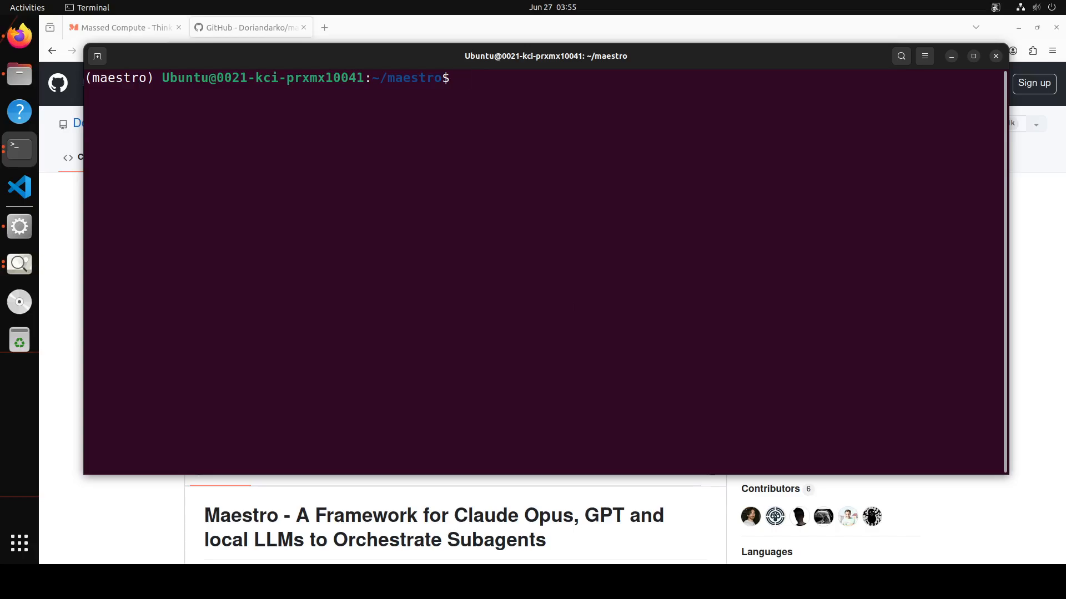
- Install the ollama and transformers packages with pip
text(pip install)
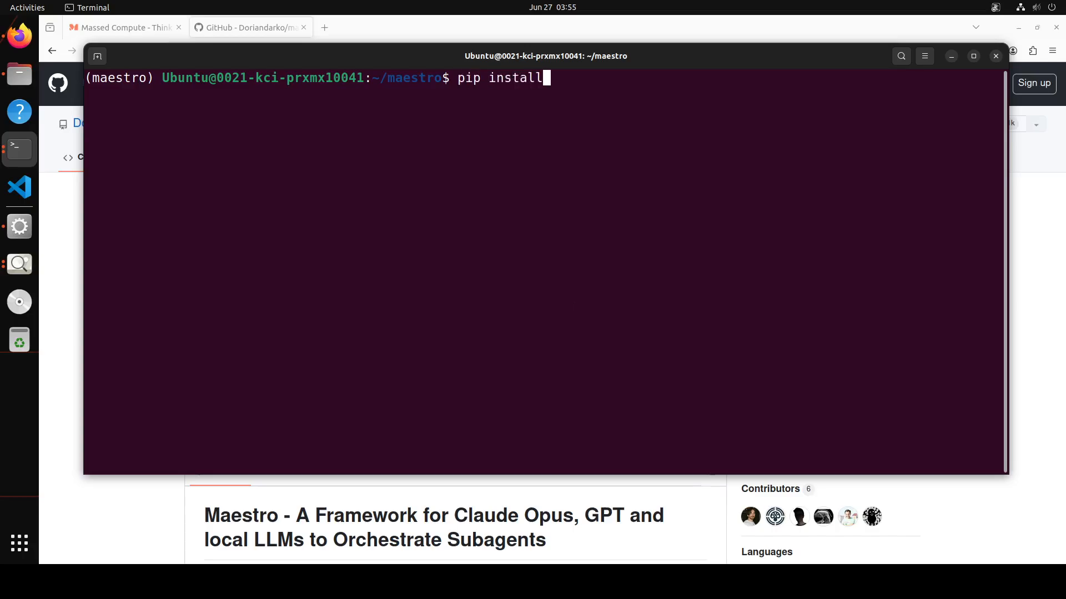
text(ollama)
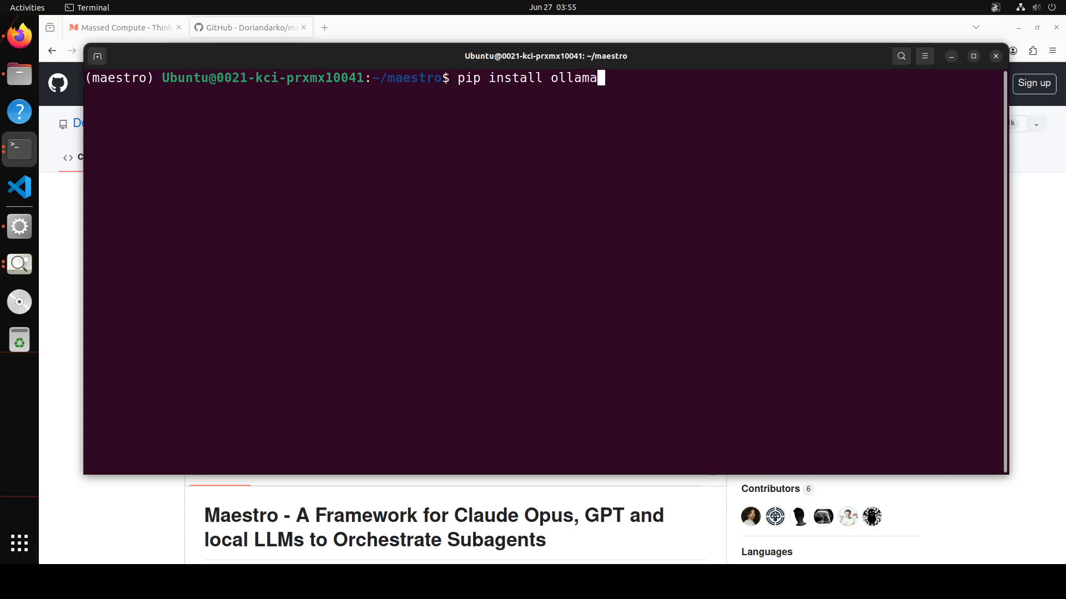
text(transformers)
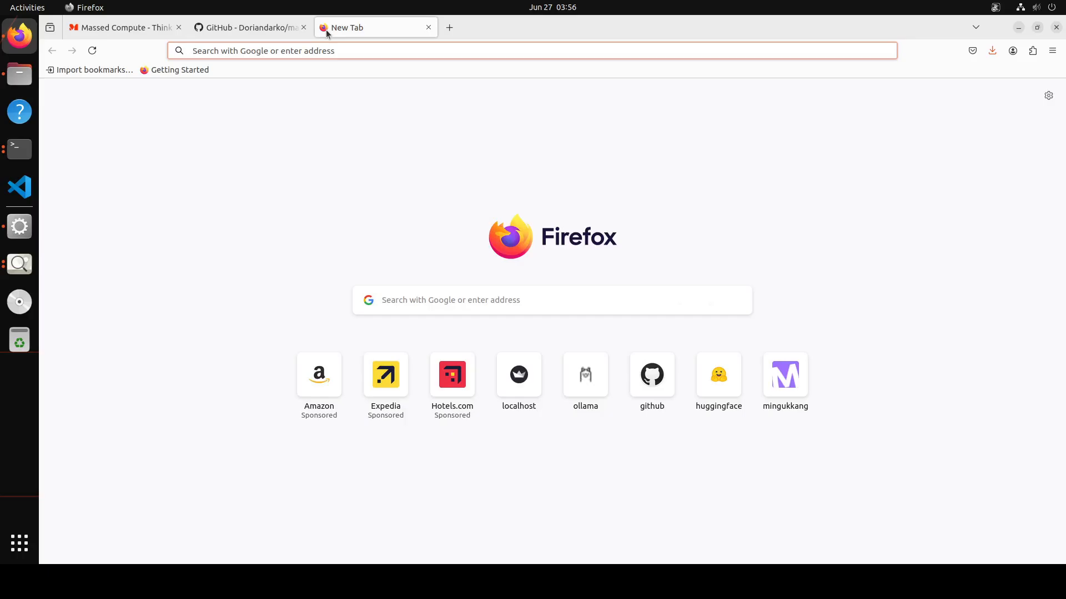
- Launch LM Studio from the desktop search
text(lmstruc)
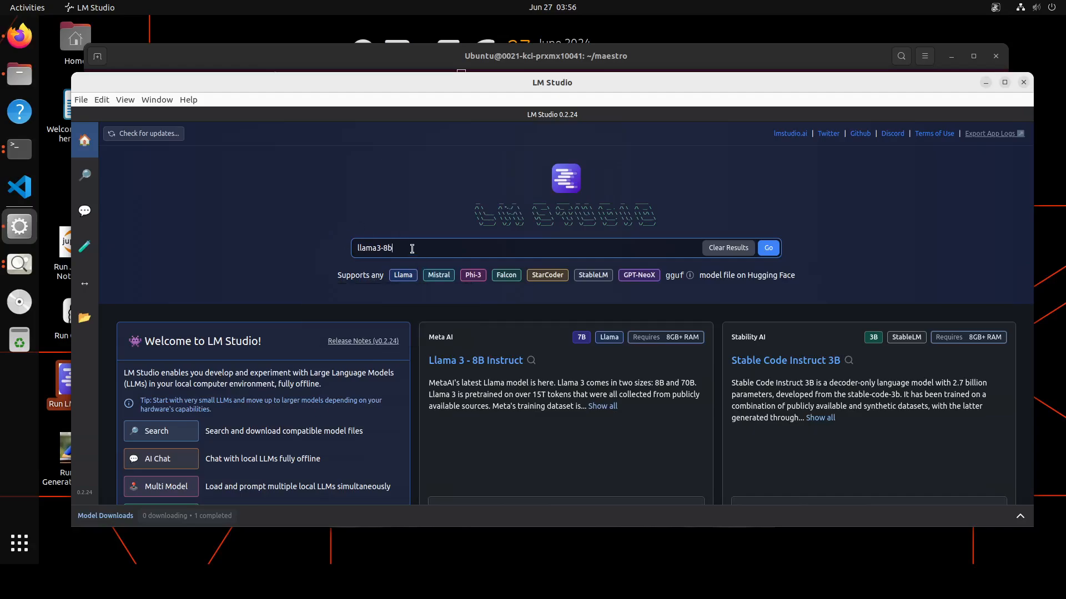
- Search the model hub for Meta-Llama-3-8B-Instruct-GGUF
click(767, 247)
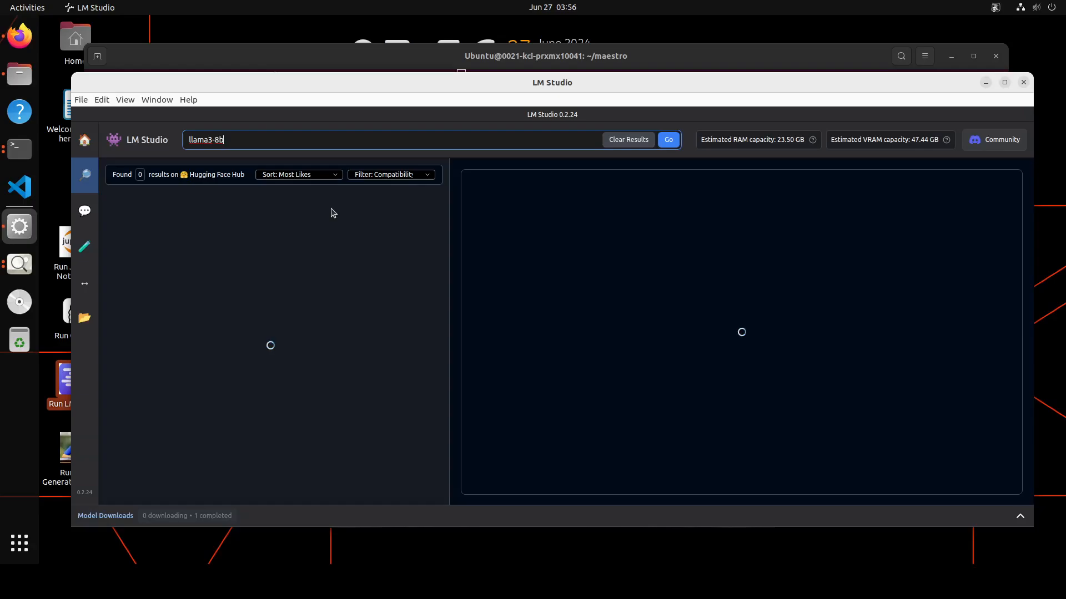
click(667, 140)
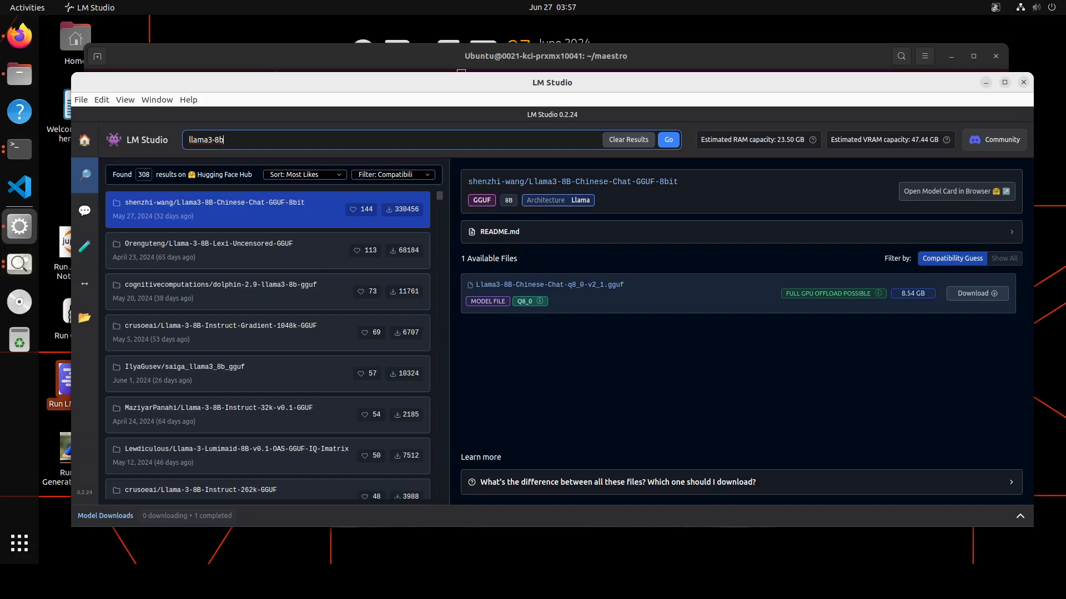
triple_click(206, 139)
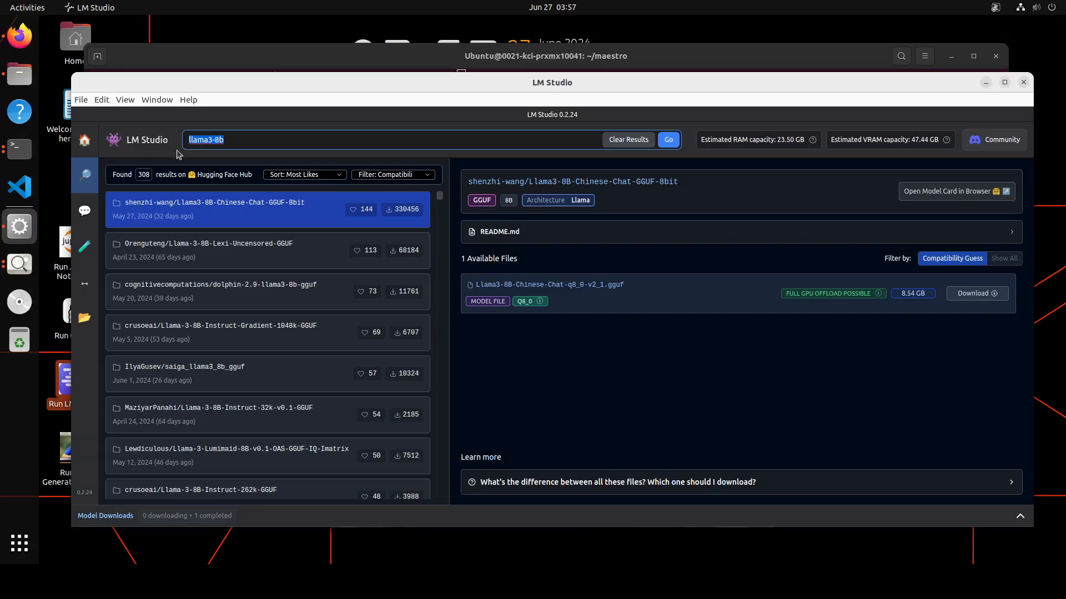
text(Meta-Llama-3-8B-Instruct-GGUF)
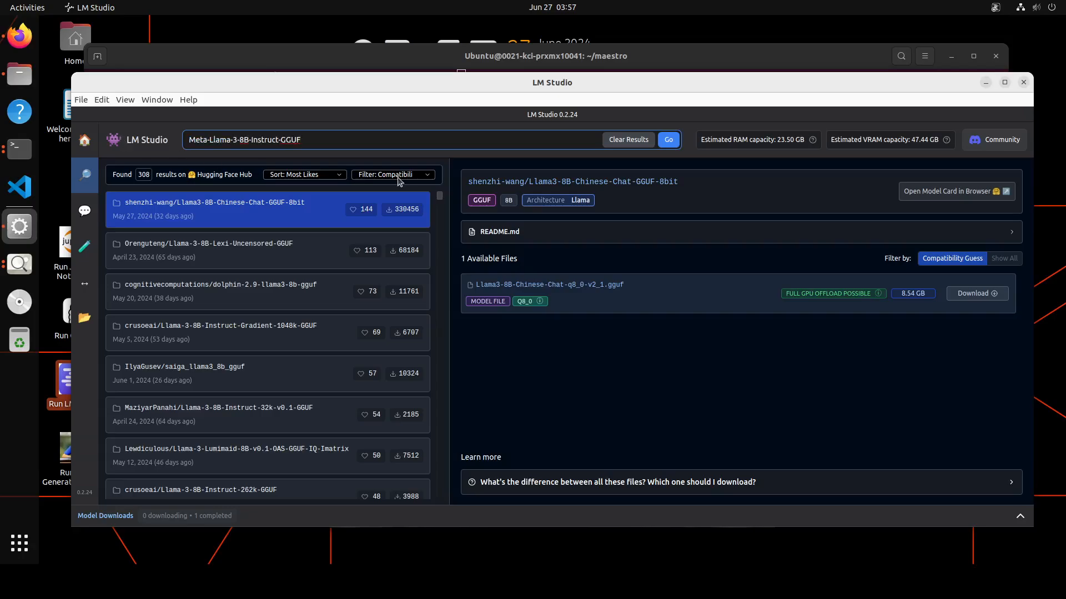
click(667, 140)
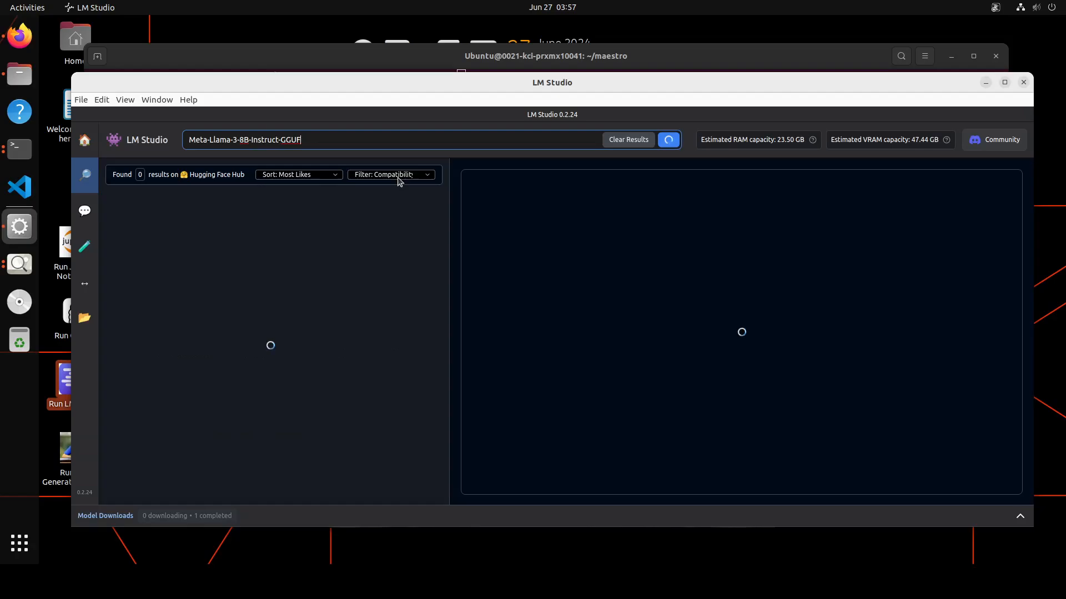
click(667, 140)
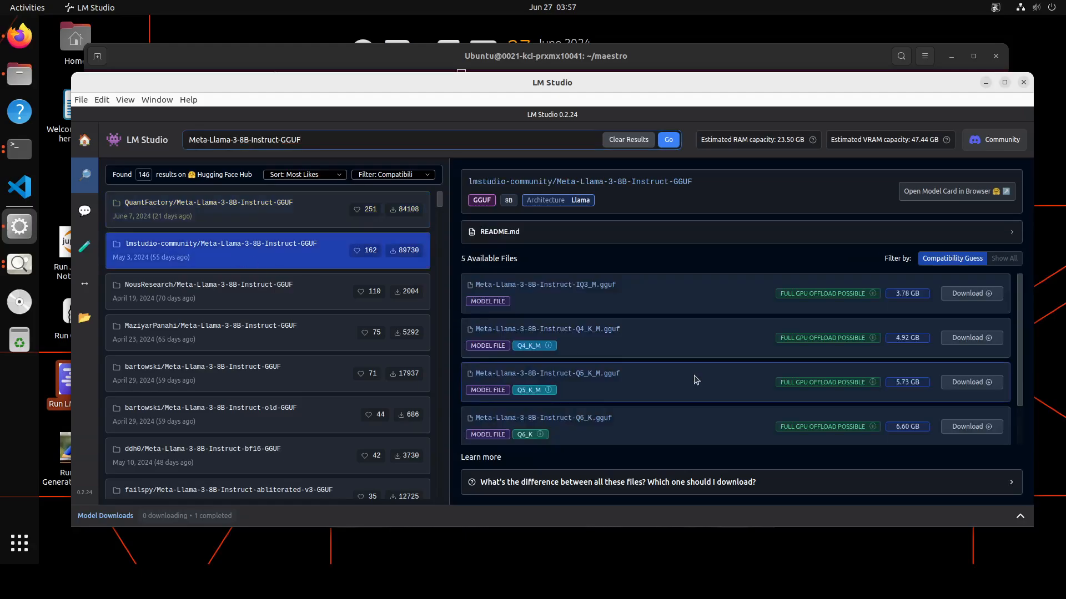
- Start downloading the lmstudio-community Q8_0 Llama 3 8B Instruct file
scroll(down, 3)
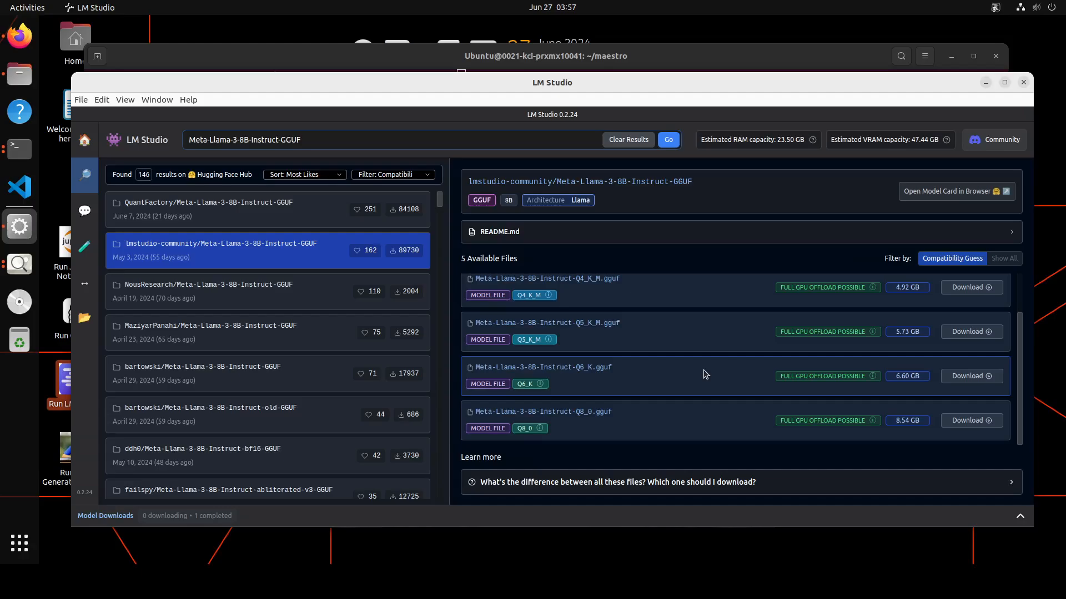
mouse_move(998, 465)
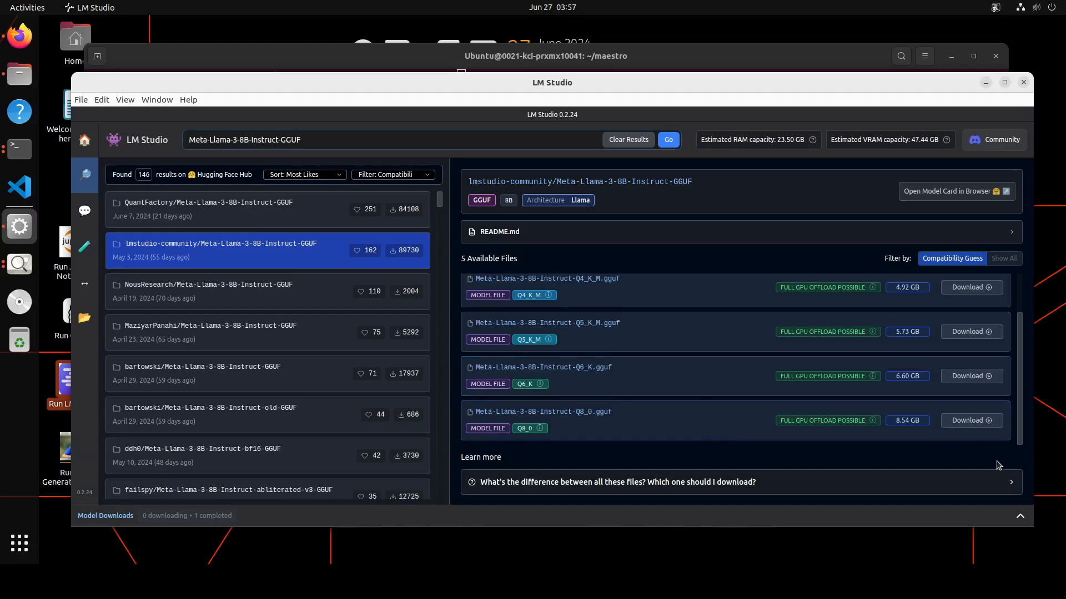
click(970, 420)
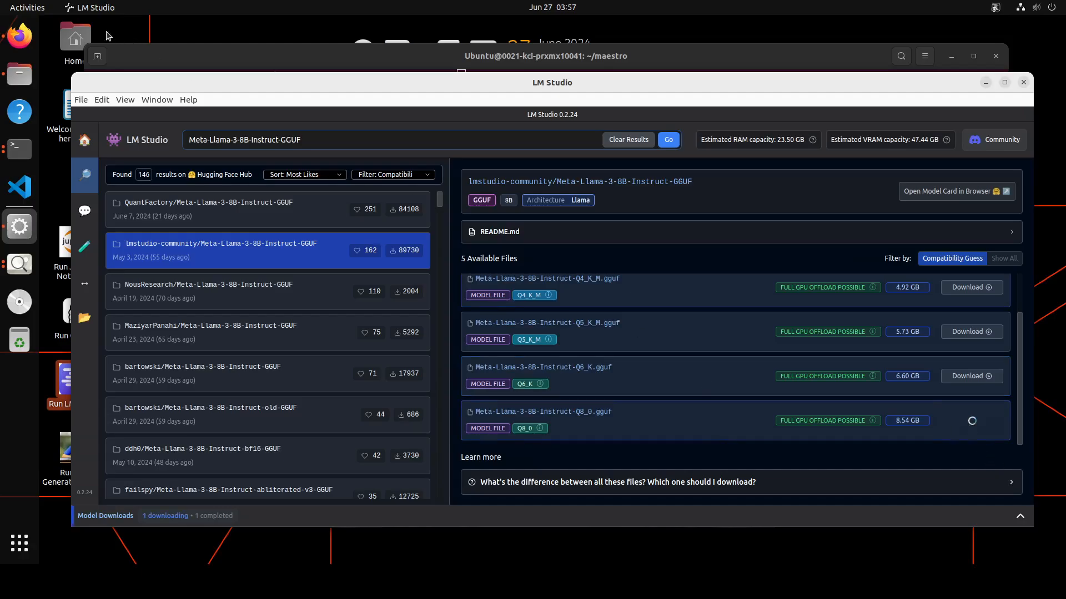
mouse_move(911, 435)
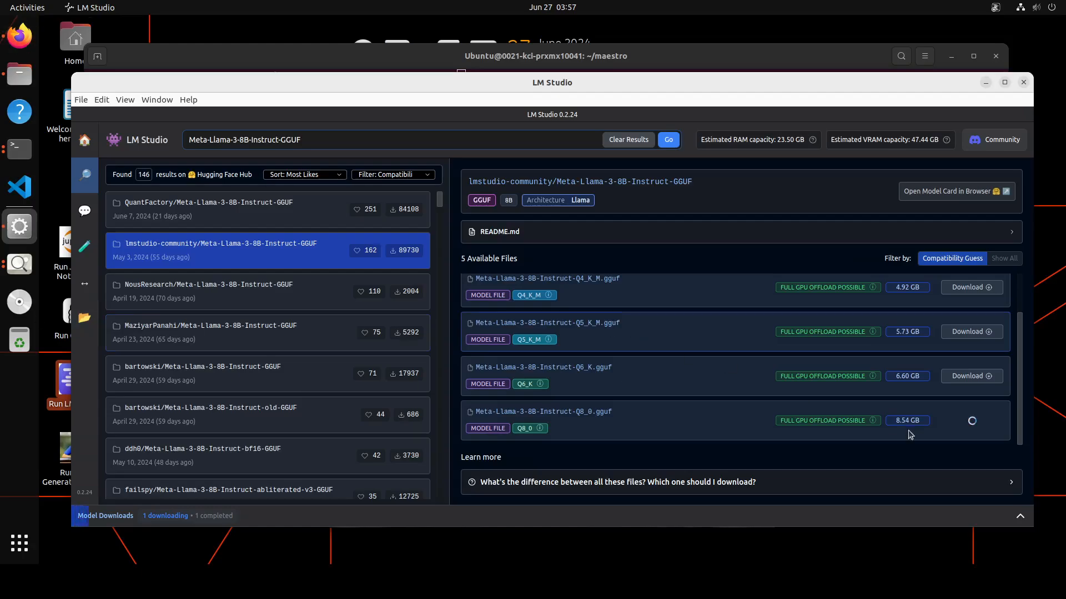
mouse_move(966, 447)
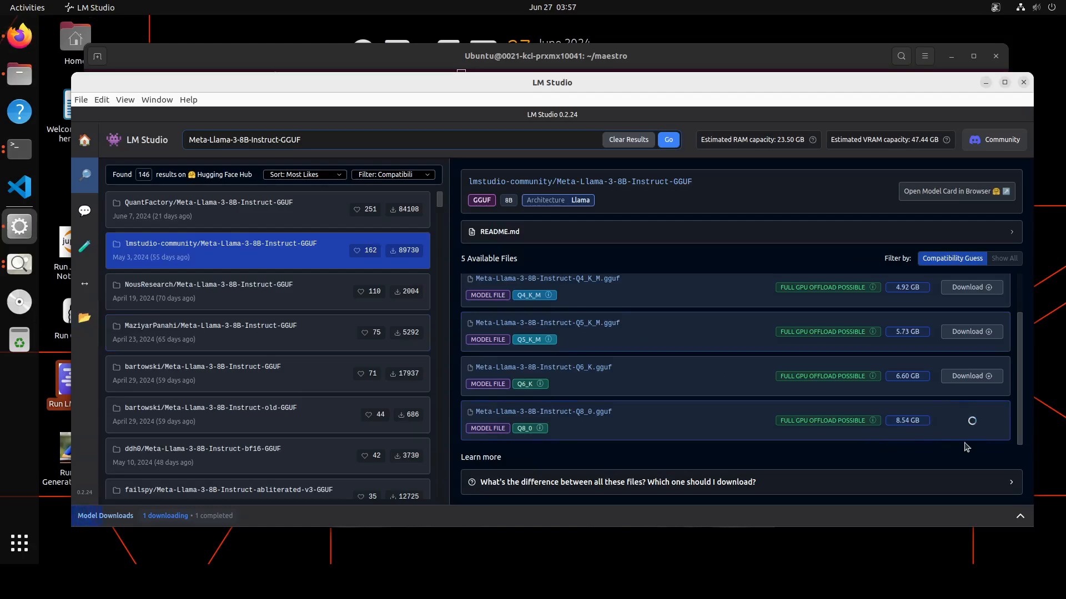
mouse_move(977, 434)
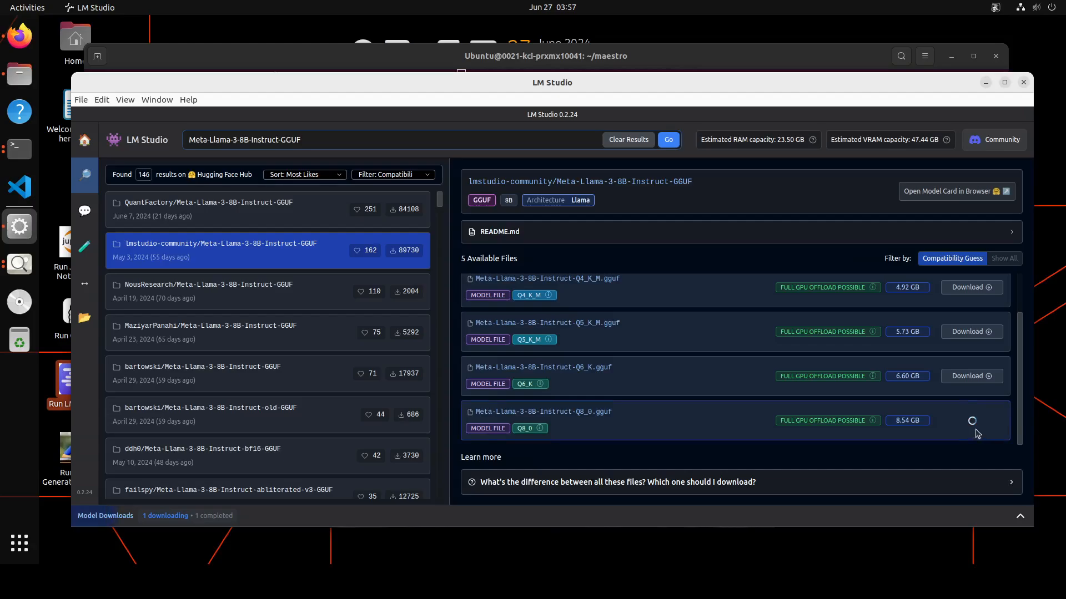
mouse_move(19, 149)
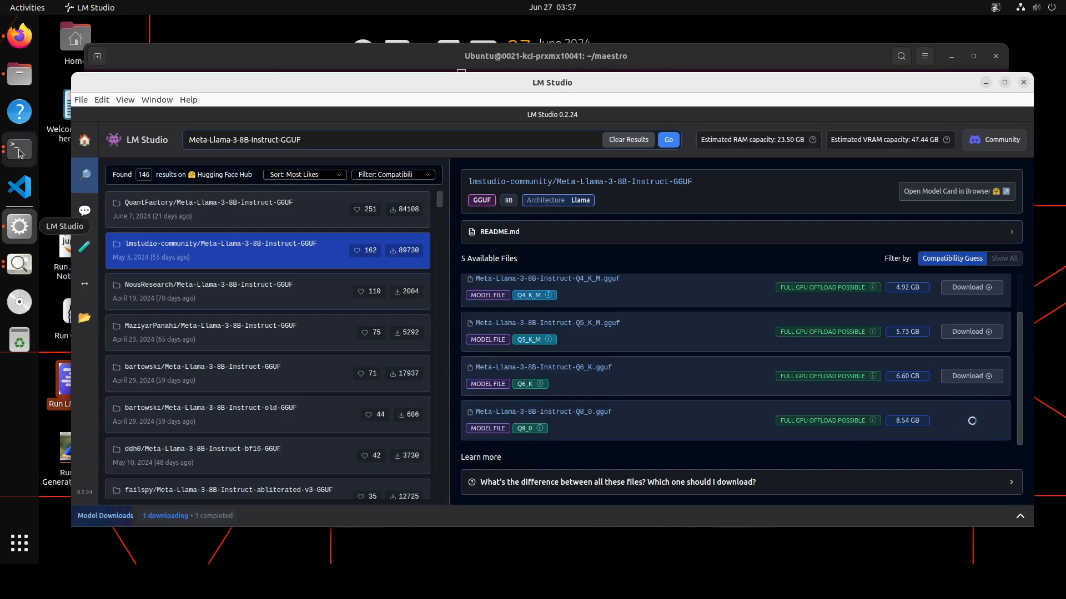
- List the maestro folder's files and open maestro-lmstudio.py in vi
click(19, 149)
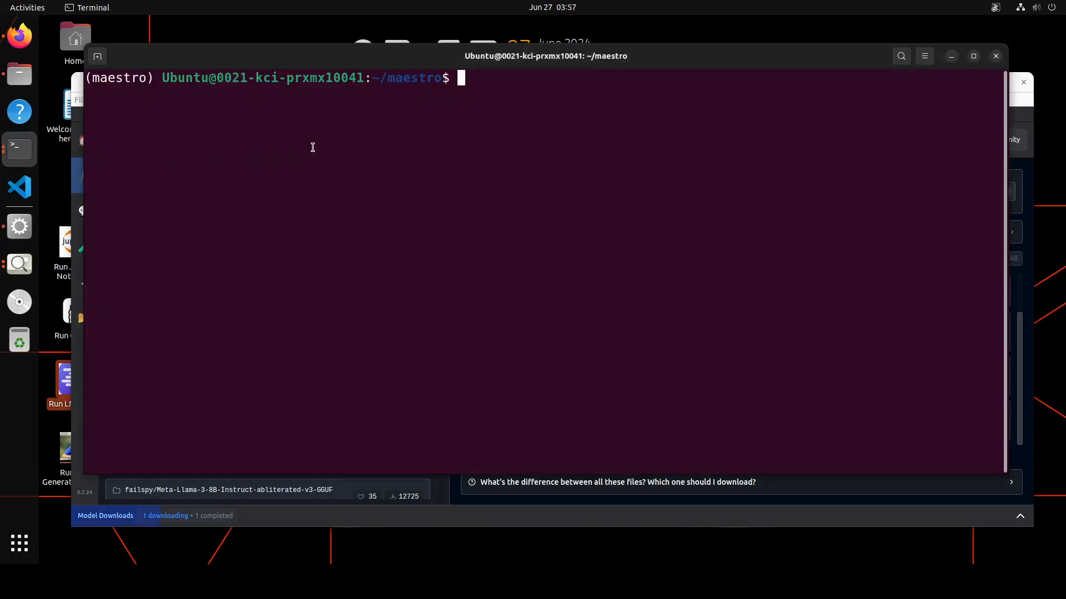
text(ls)
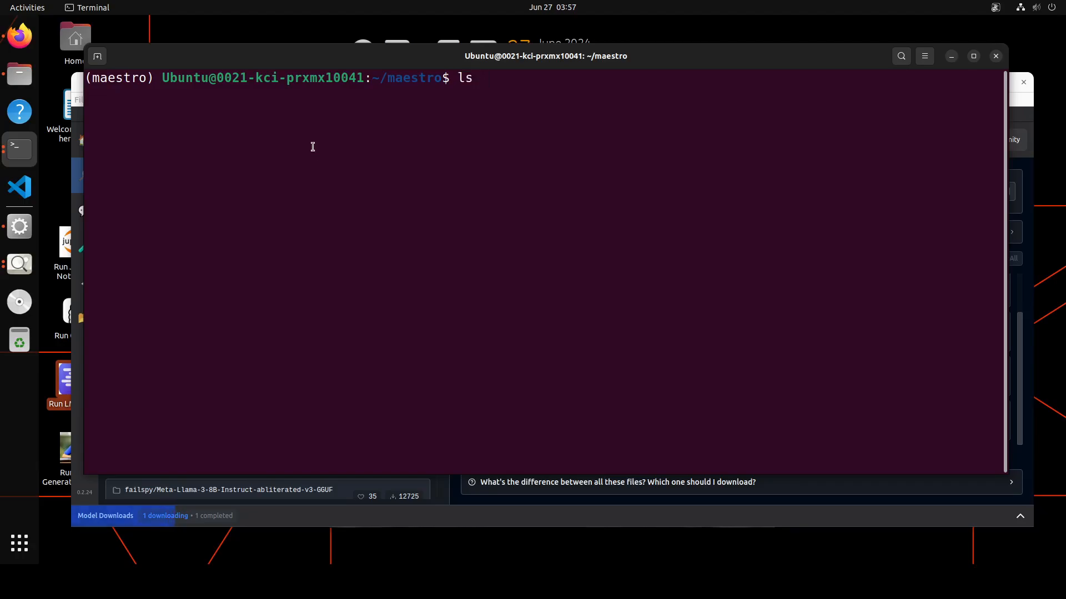
mouse_move(18, 186)
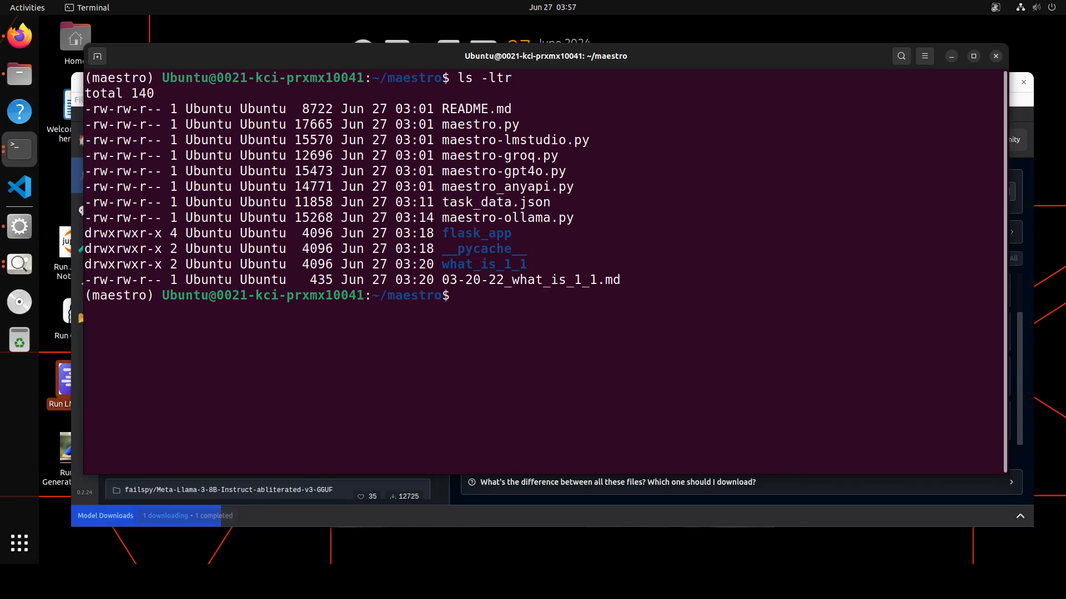
text(vi m)
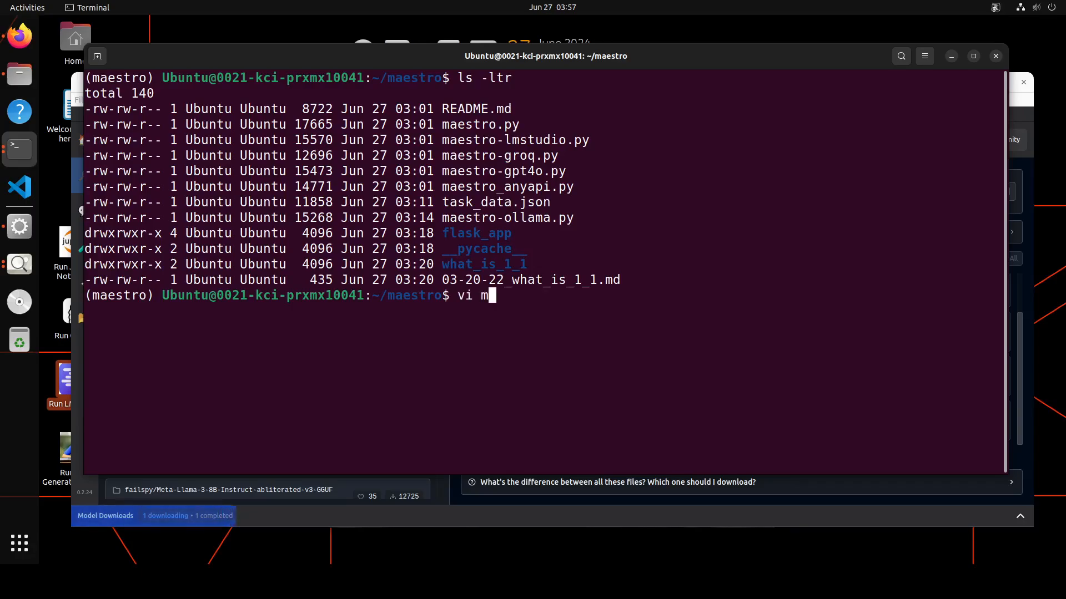
text(aestro-)
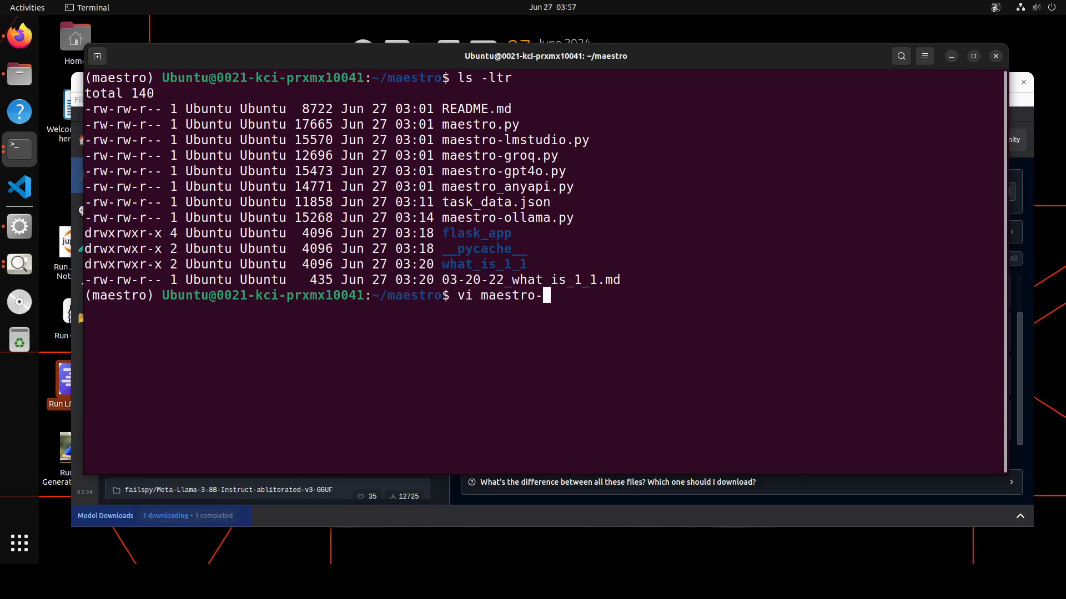
text(lmstudio.py)
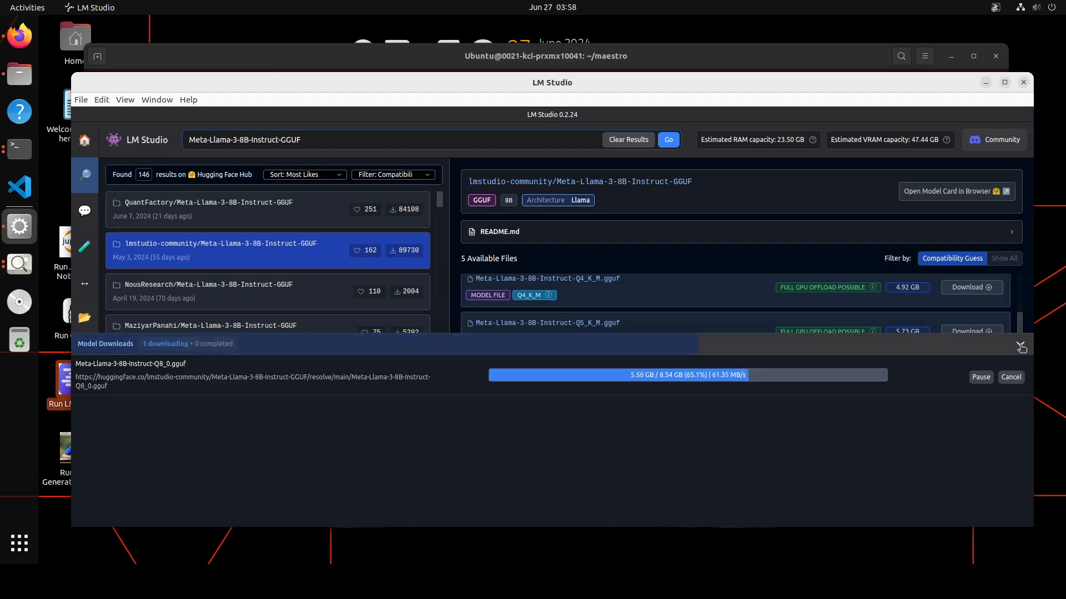
- Hide the downloads panel and load the Llama 3 8B Instruct Q8_0 model in AI Chat
click(1021, 347)
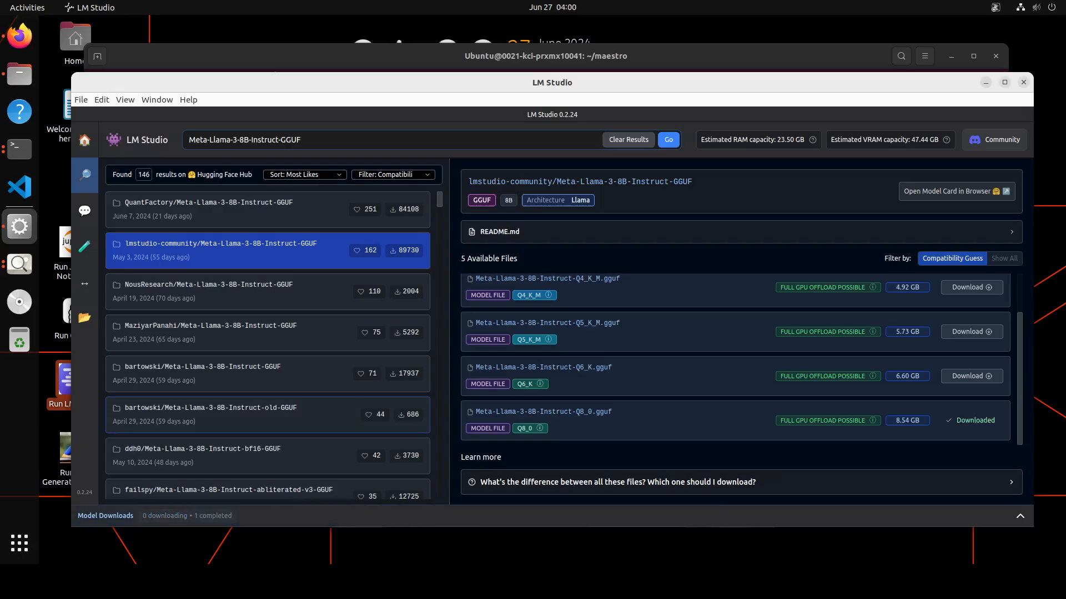
click(85, 318)
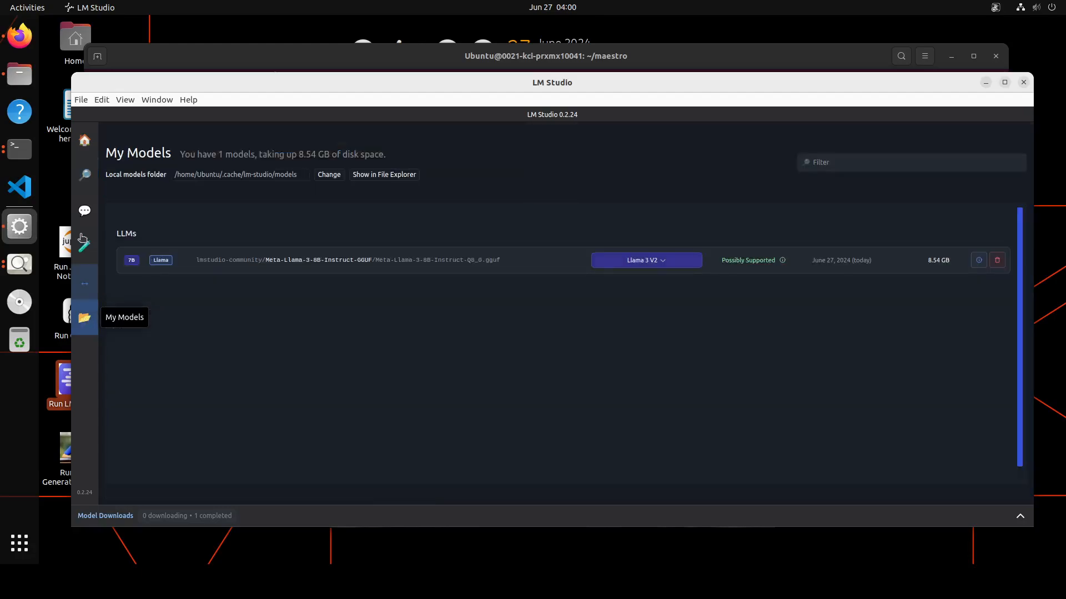
click(84, 211)
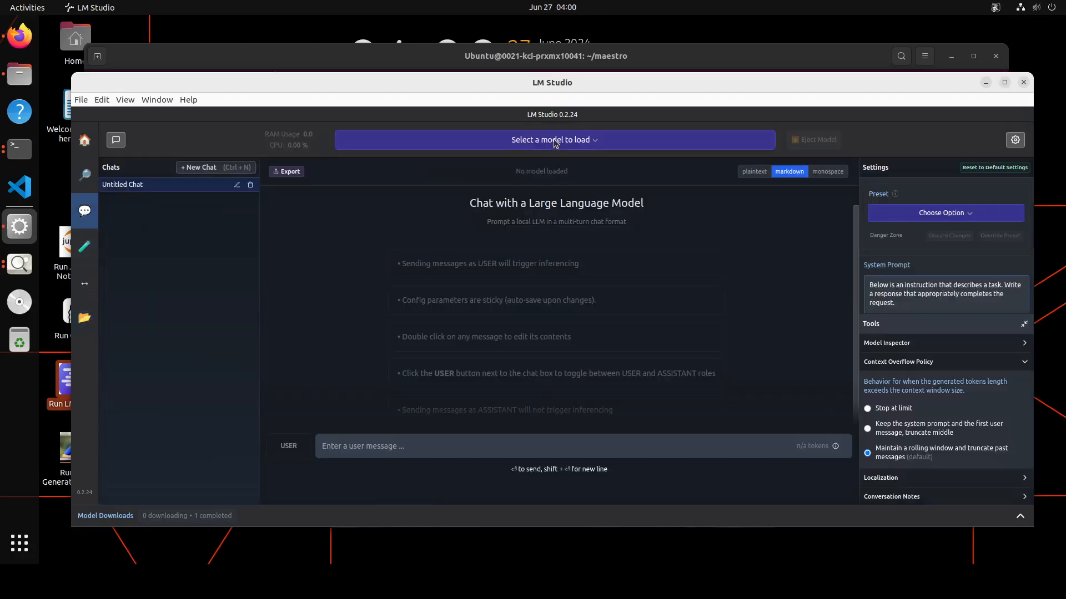
click(554, 140)
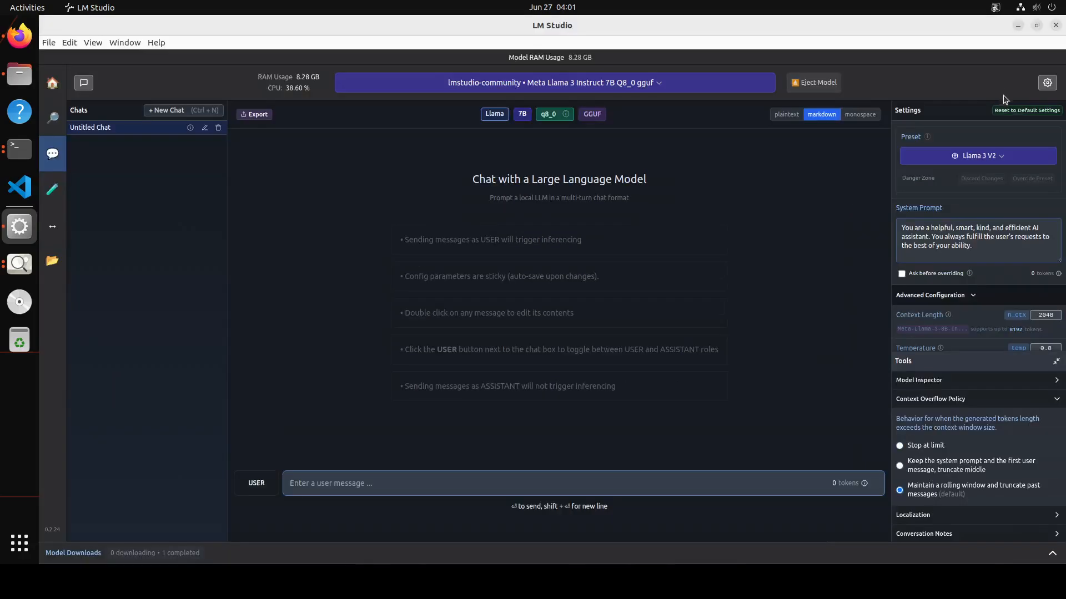
- Clear the system prompt, set GPU offload to max and reload the model
triple_click(977, 236)
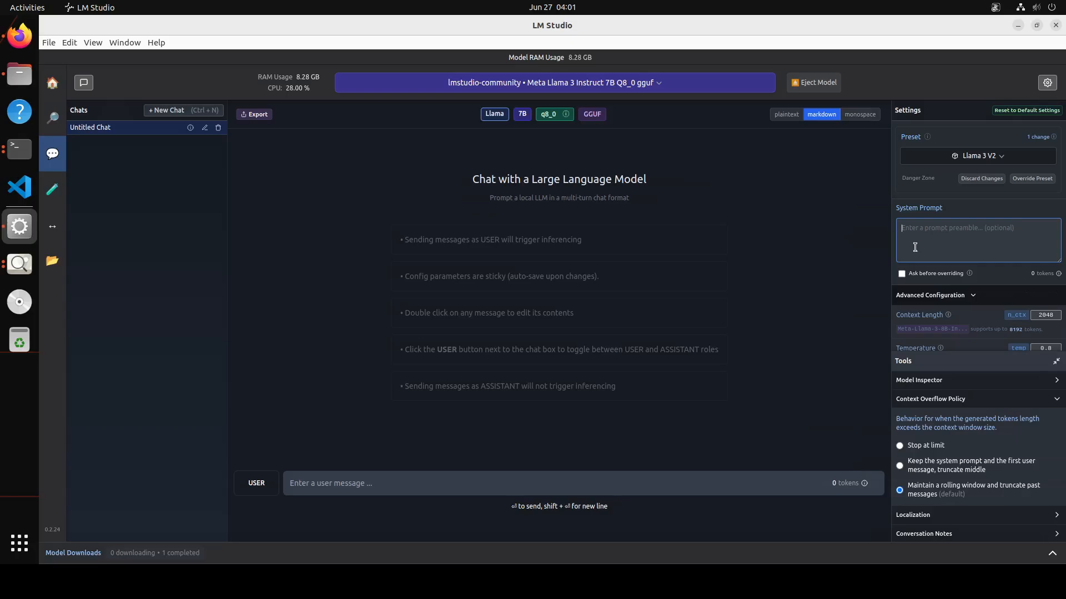
click(977, 155)
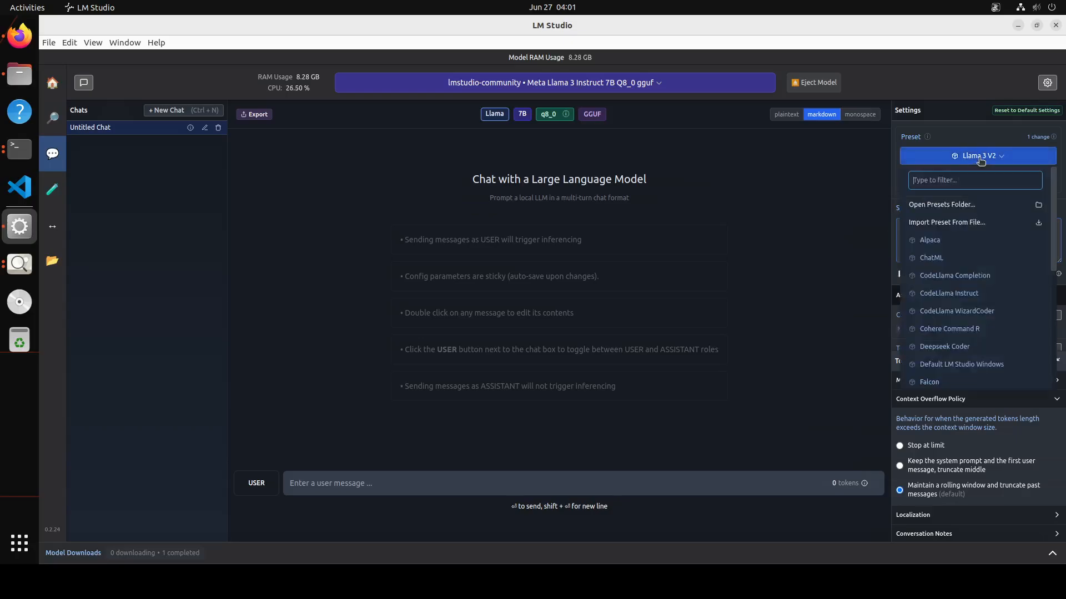
mouse_move(962, 135)
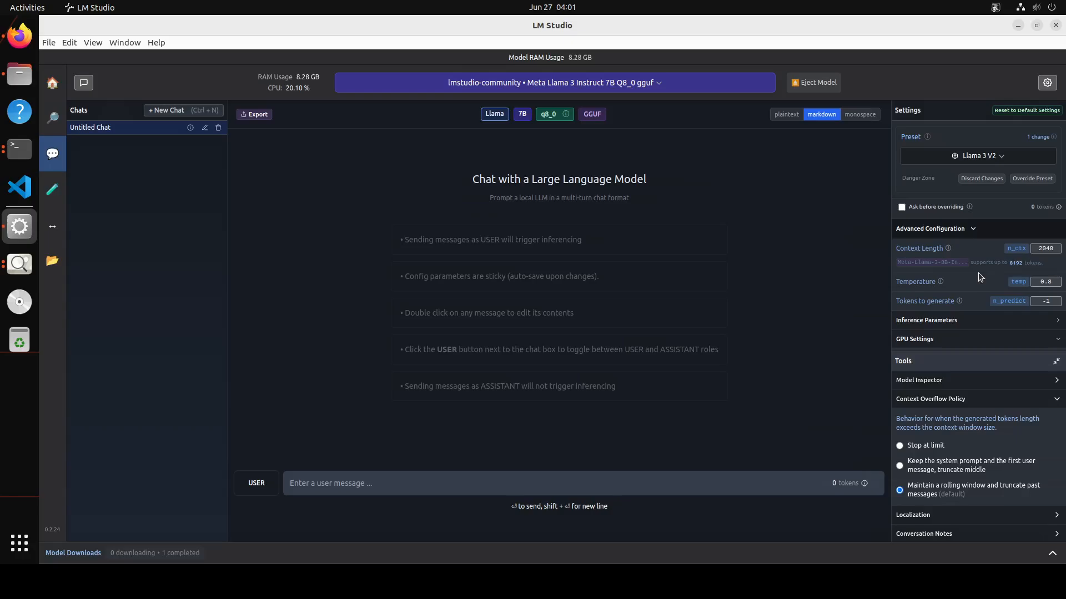
scroll(down, 3)
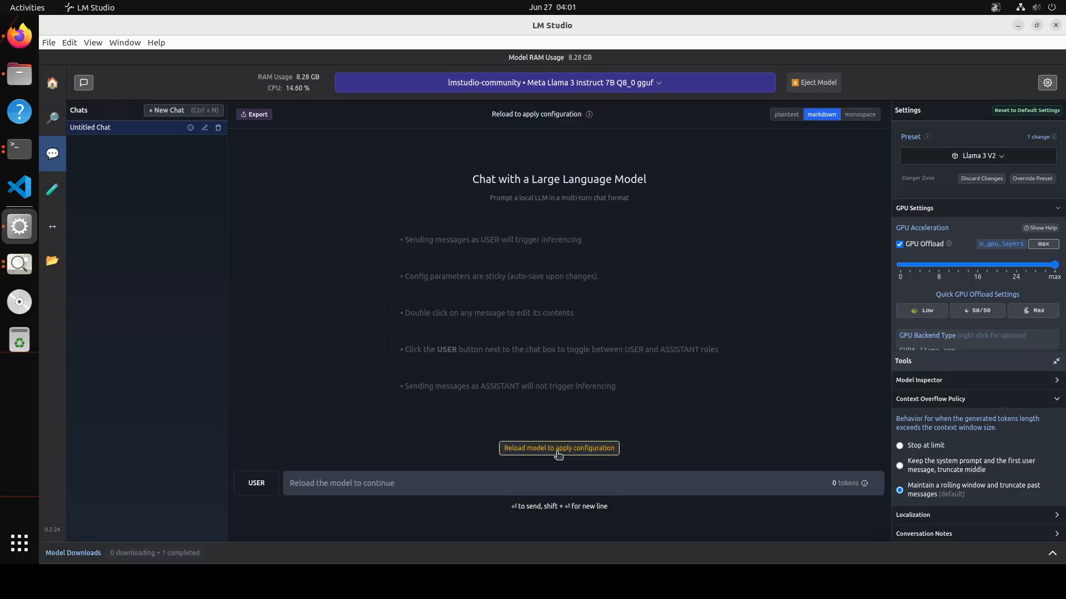
click(558, 448)
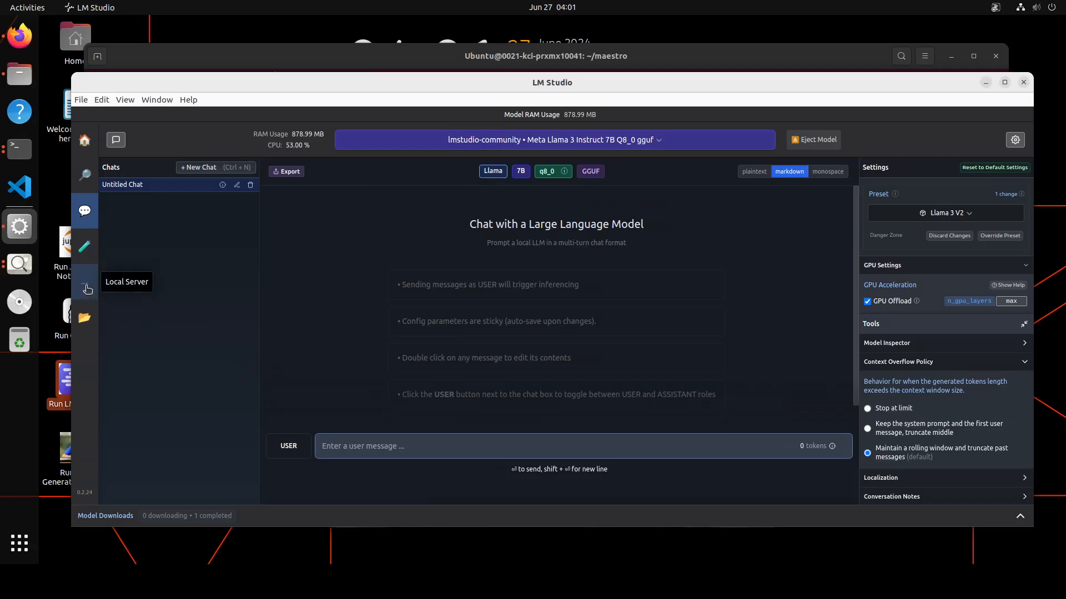
mouse_move(164, 349)
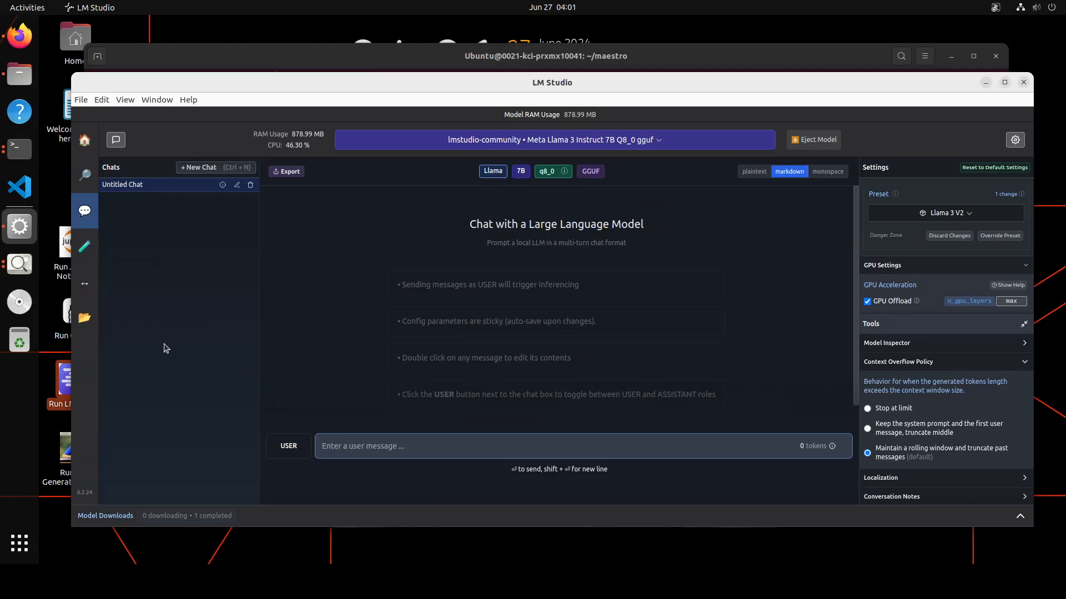
- Start the local HTTP server on port 1234 serving the Q8_0 Llama 3 model
click(84, 281)
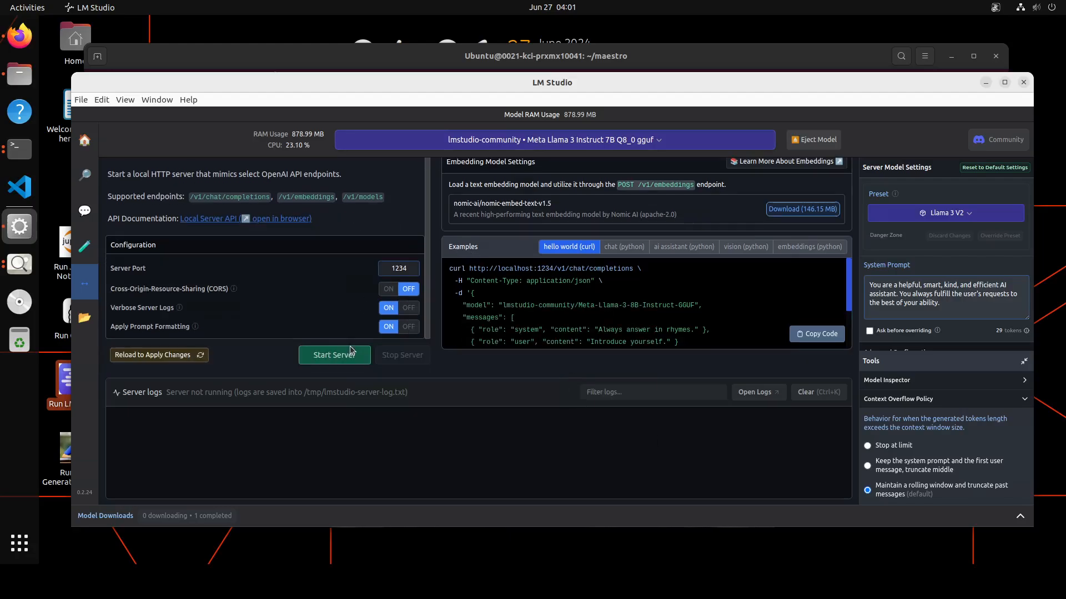
click(334, 355)
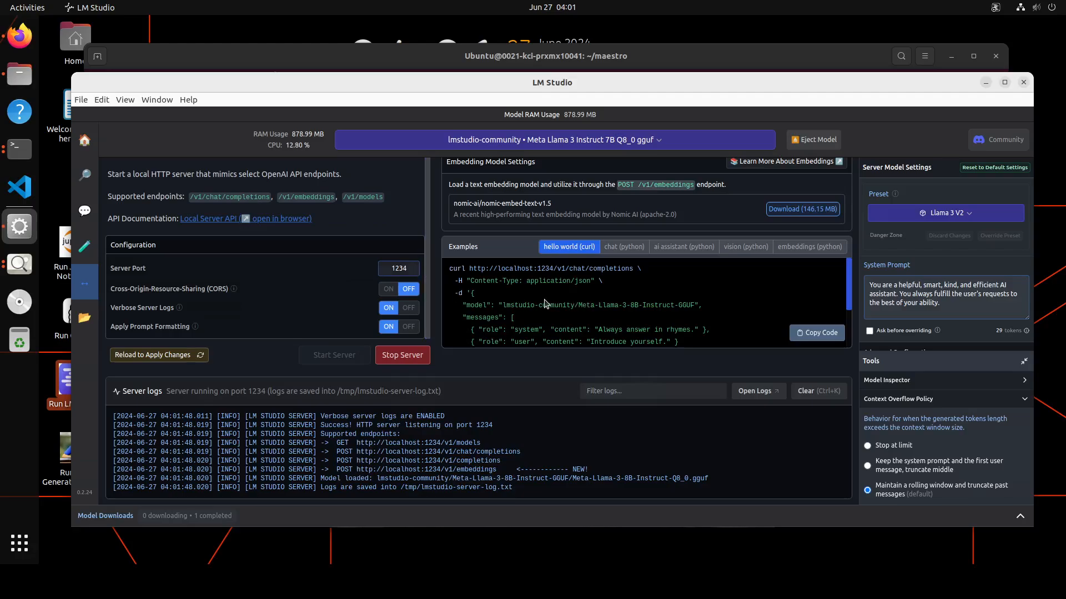
mouse_move(19, 149)
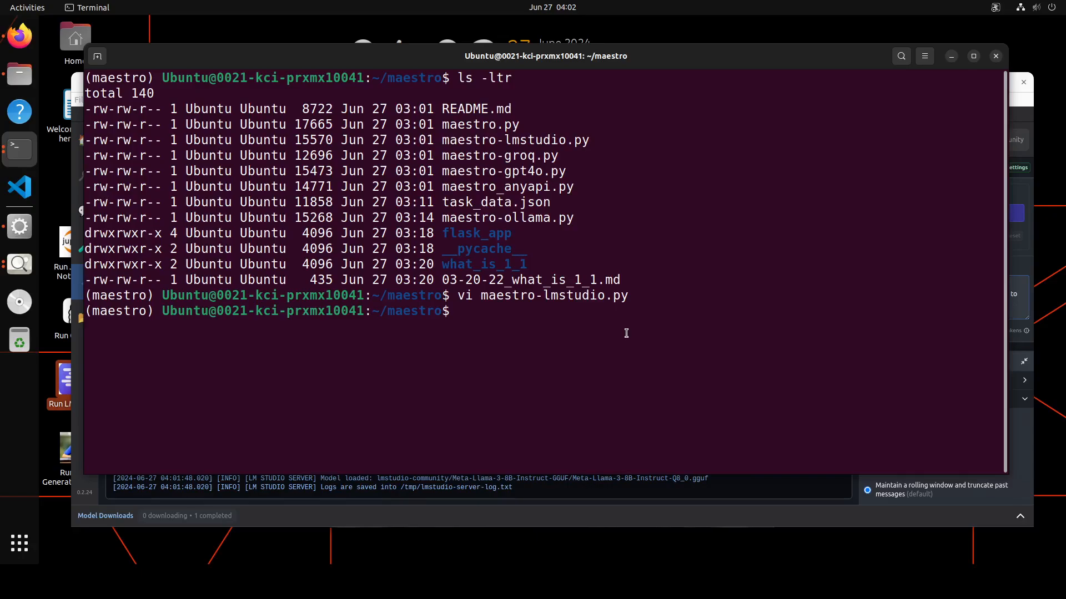
- Launch python3 maestro-lmstudio.py
text(p)
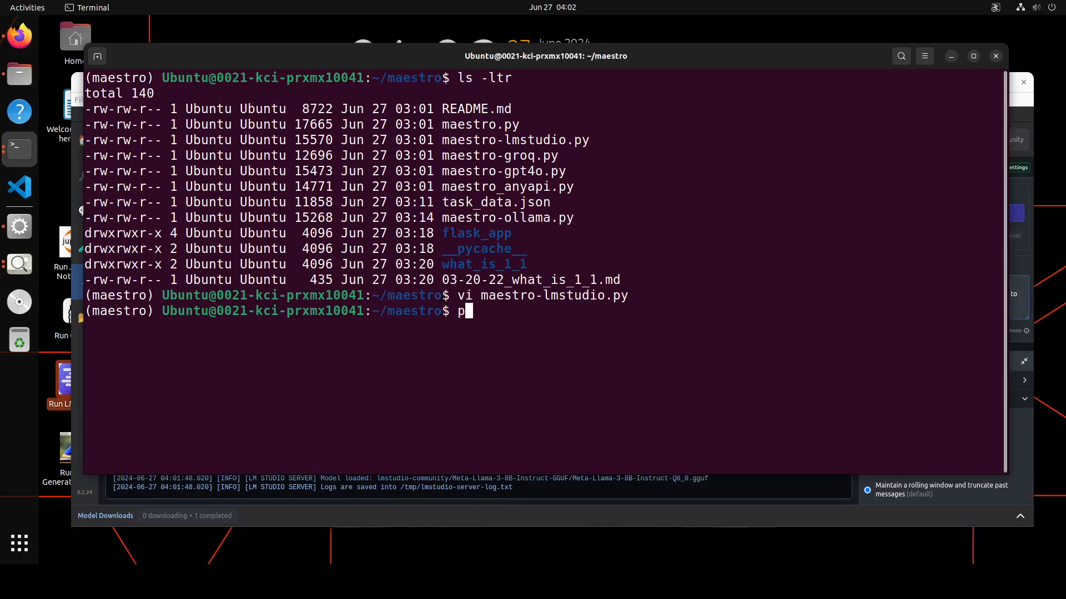
text(ython3)
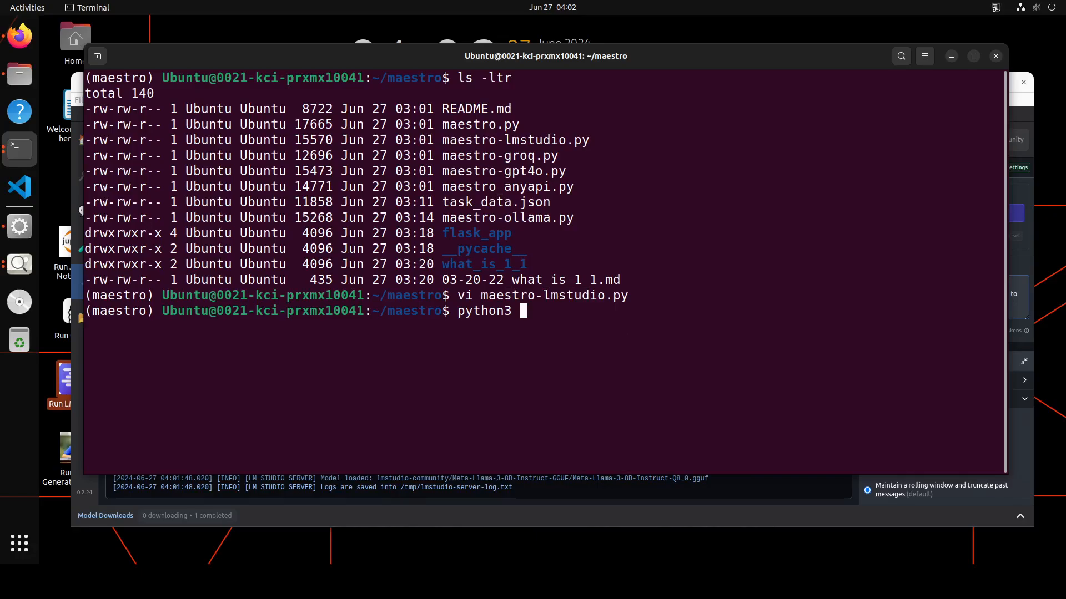
text(maestro)
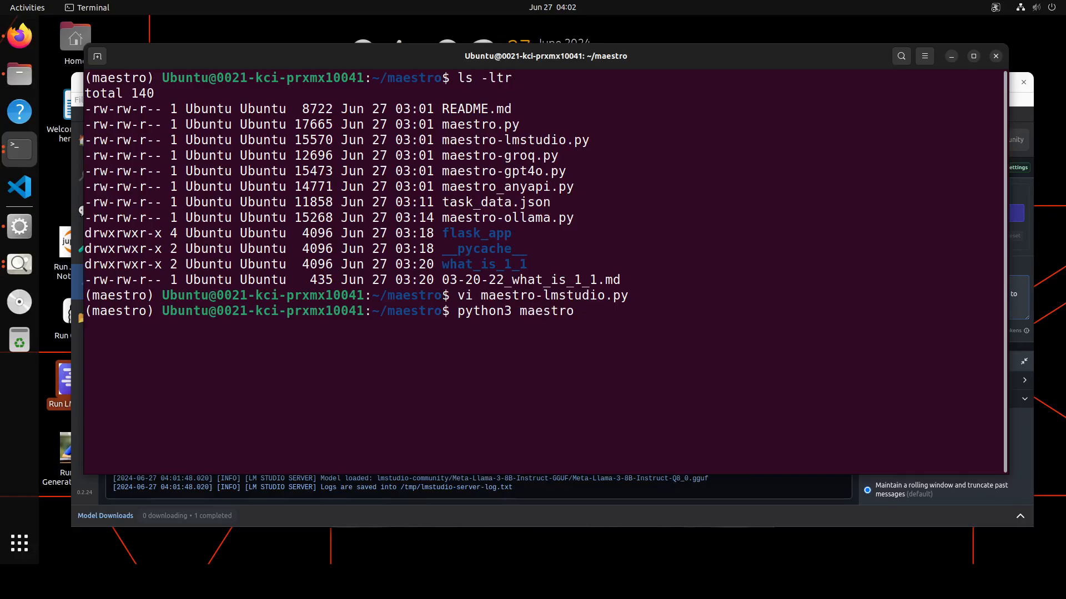
text(-lmstudio.py)
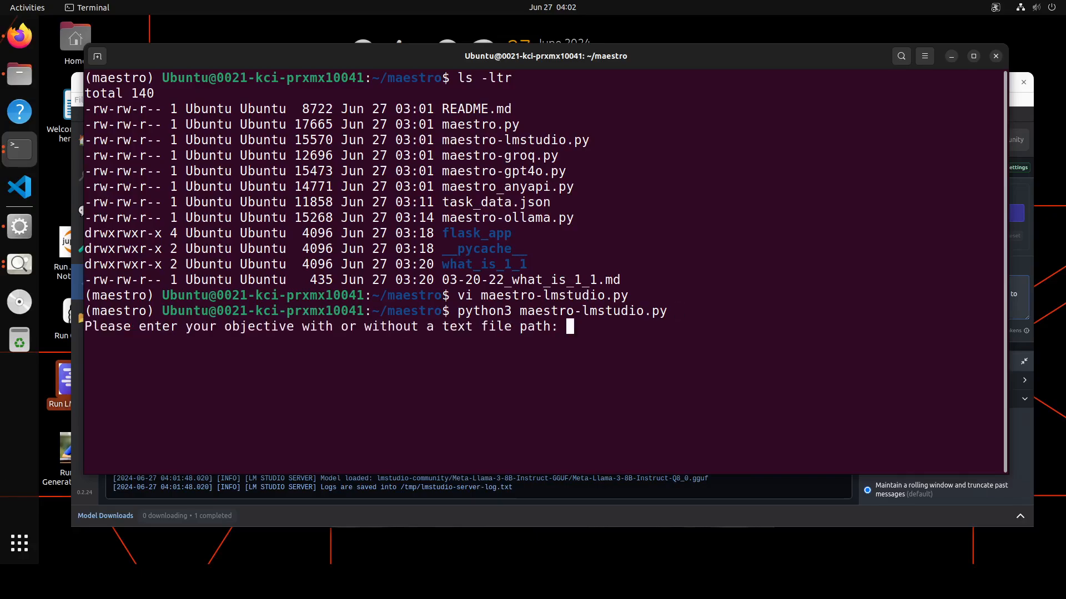
mouse_move(597, 385)
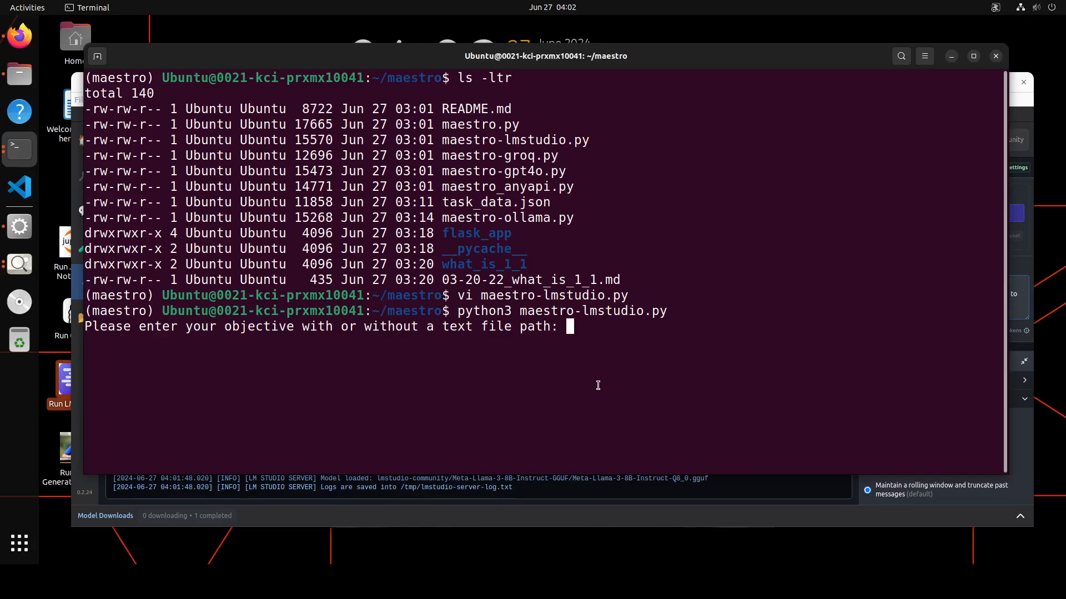
- Enter the objective 'what is 2+5?' without search and follow the run to its saved log
text(what is)
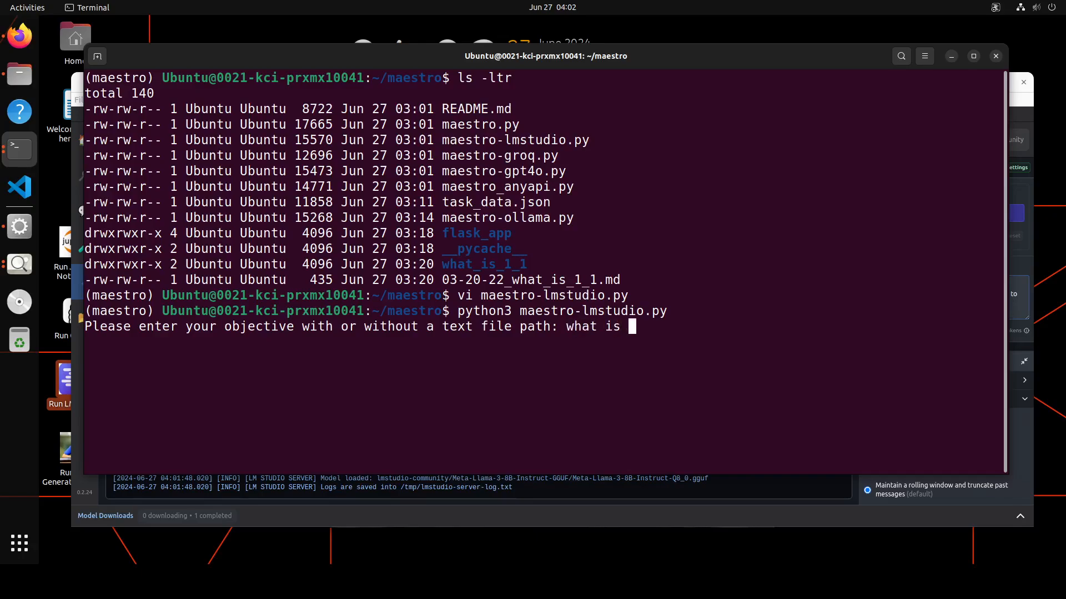
text(2)
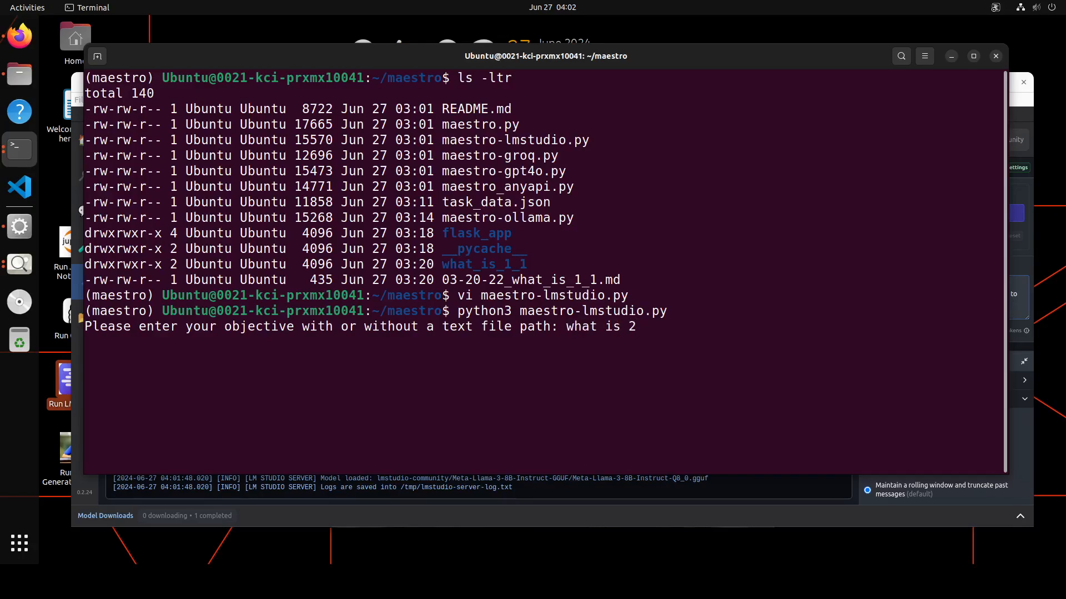
text(+5)
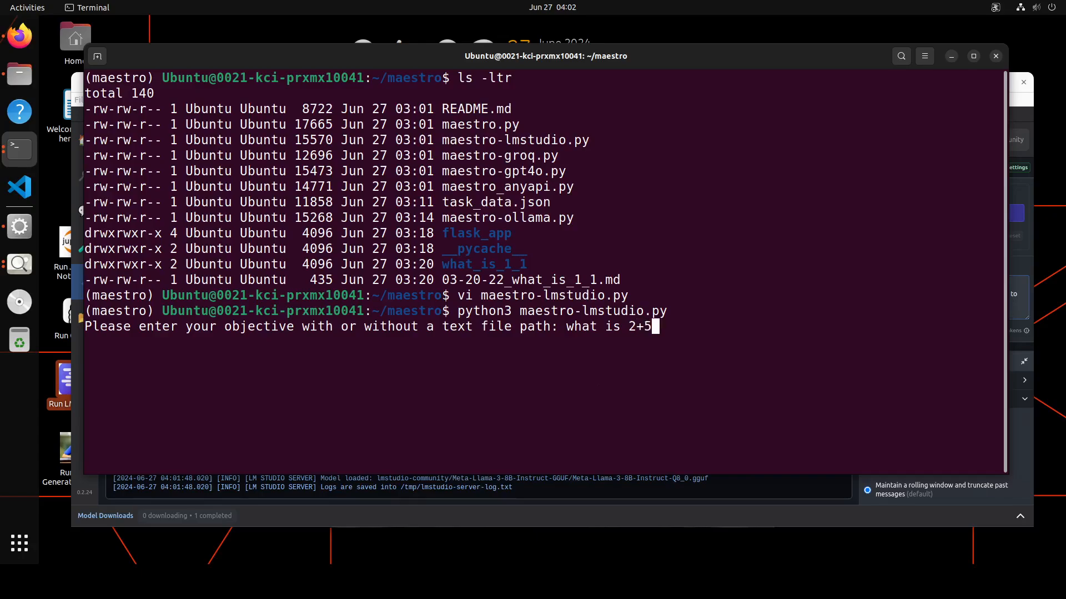
text(?)
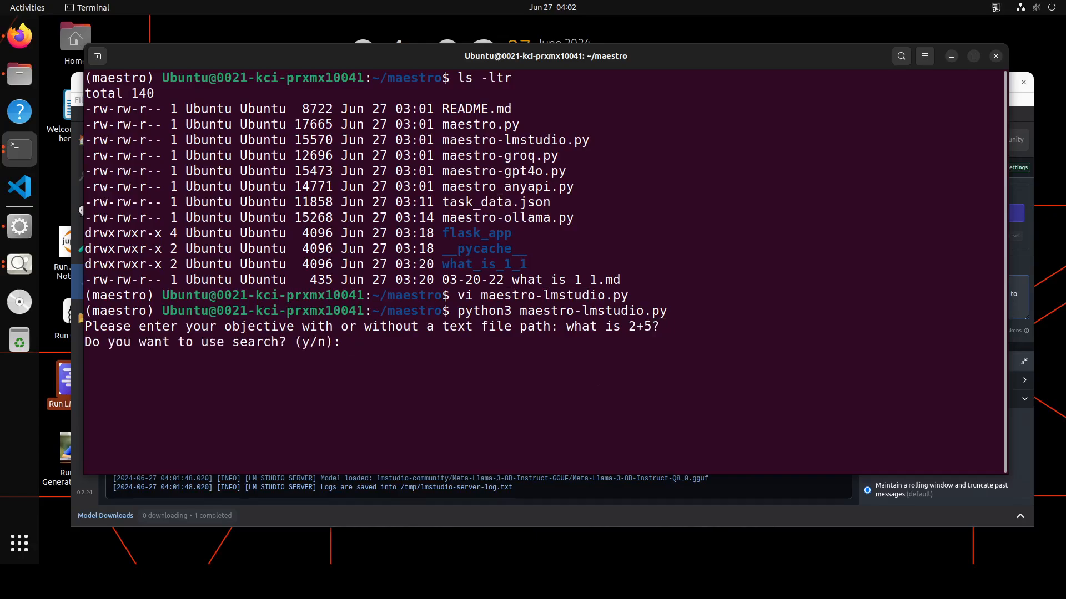
text(n)
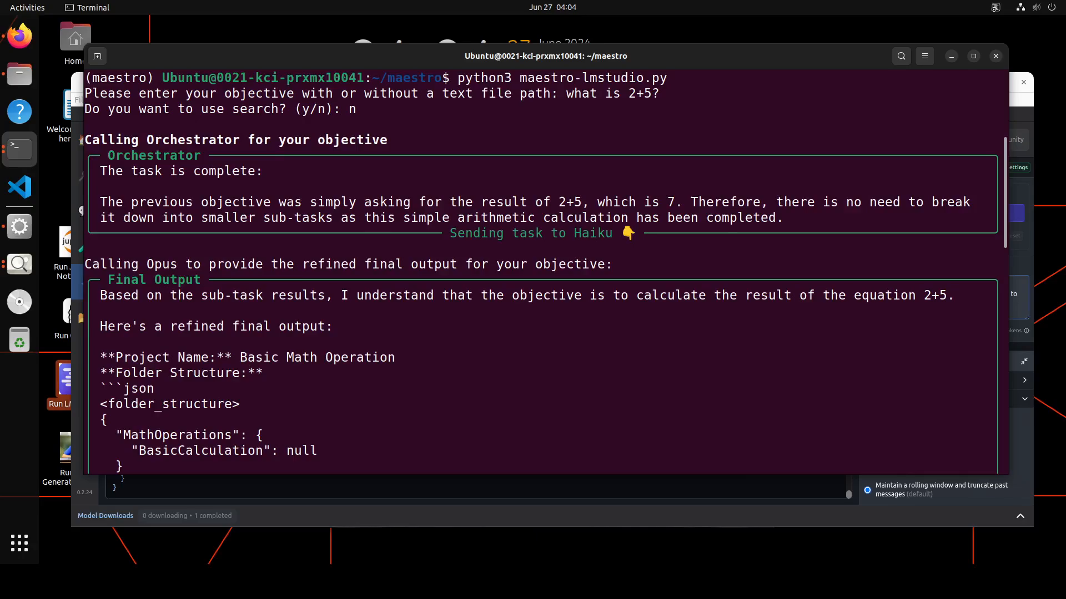
scroll(down, 3)
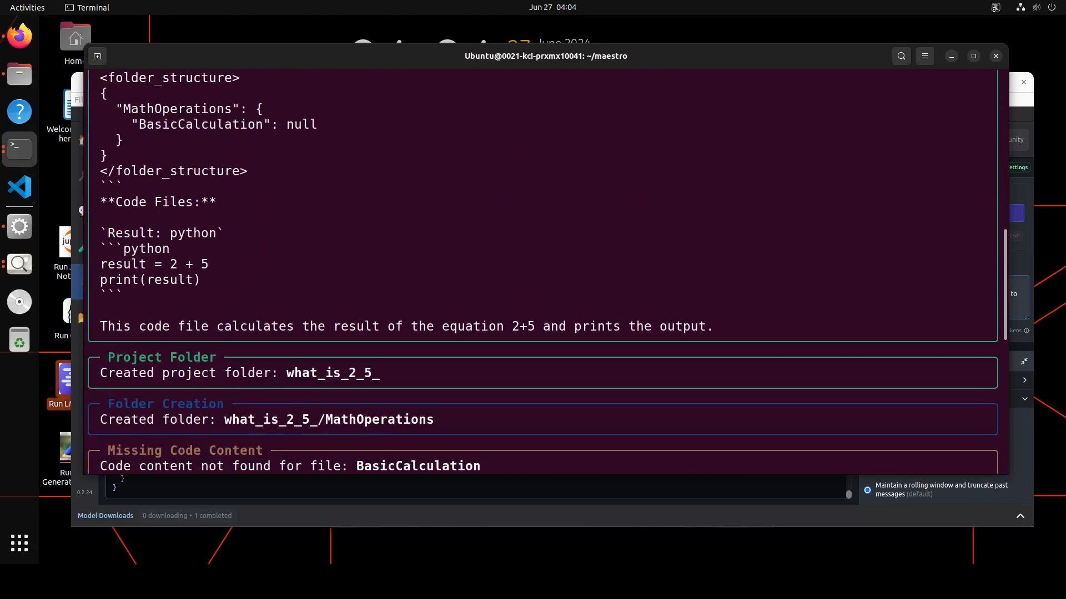
scroll(down, 3)
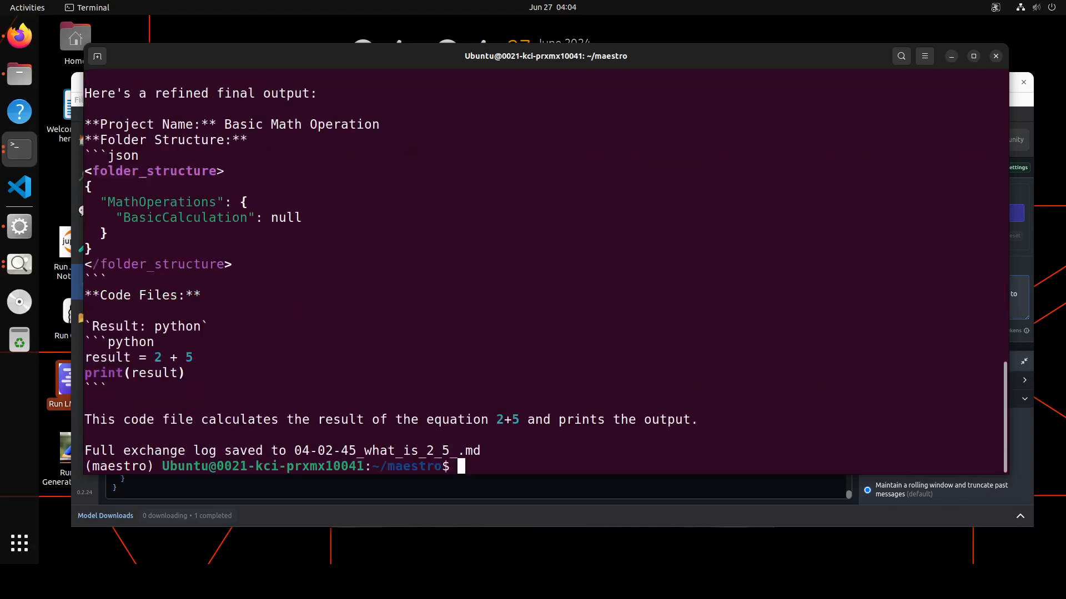
mouse_move(519, 286)
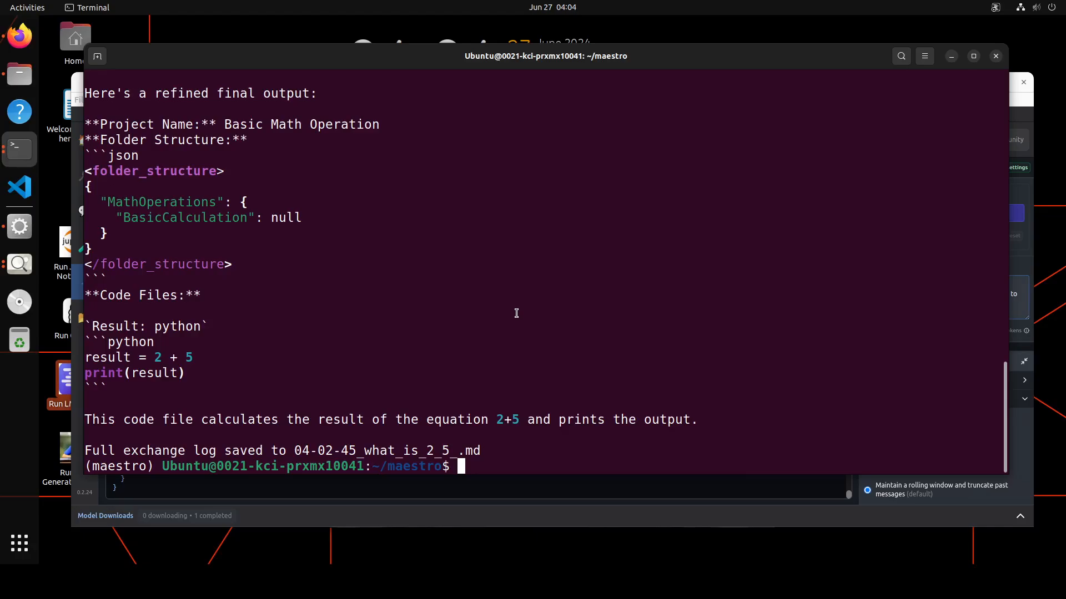
mouse_move(513, 314)
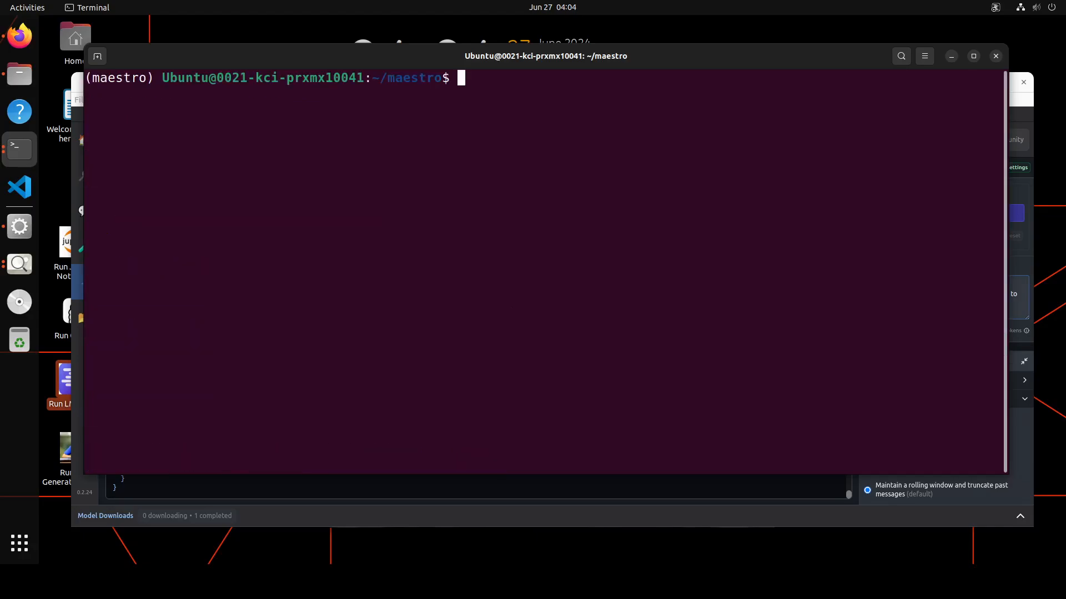
- Run maestro-lmstudio.py again with the objective 'to earn money' and no search
text(python3 maestro-lmstudio.py)
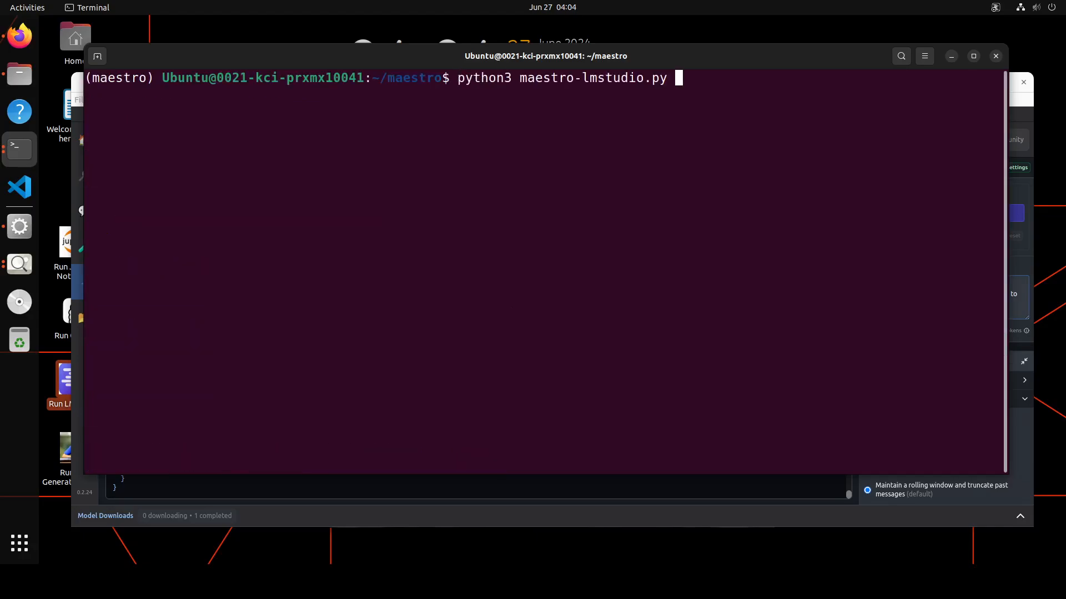
key(Return)
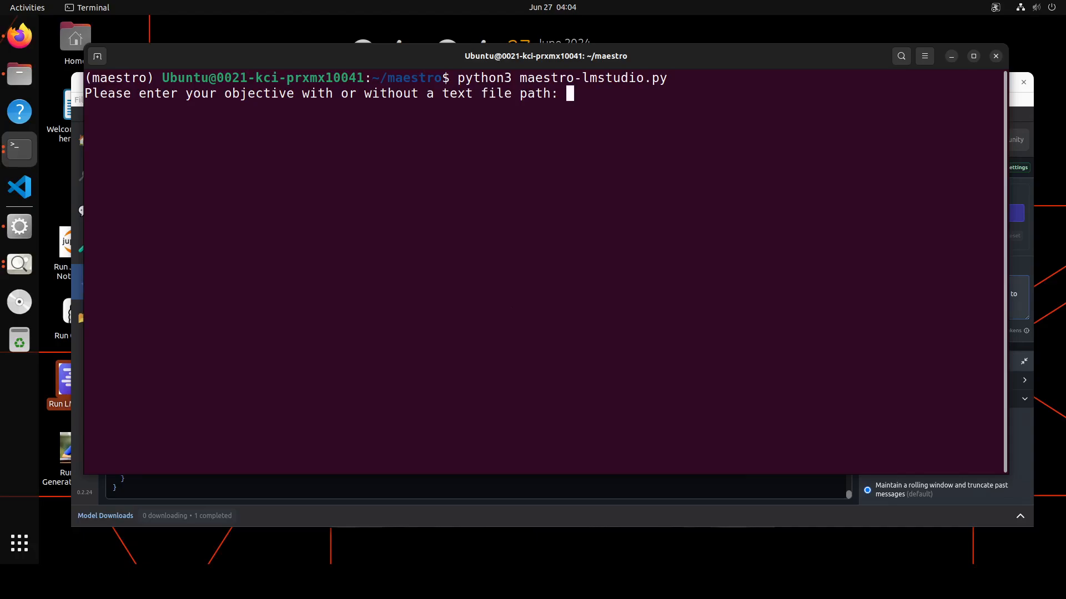
text(to)
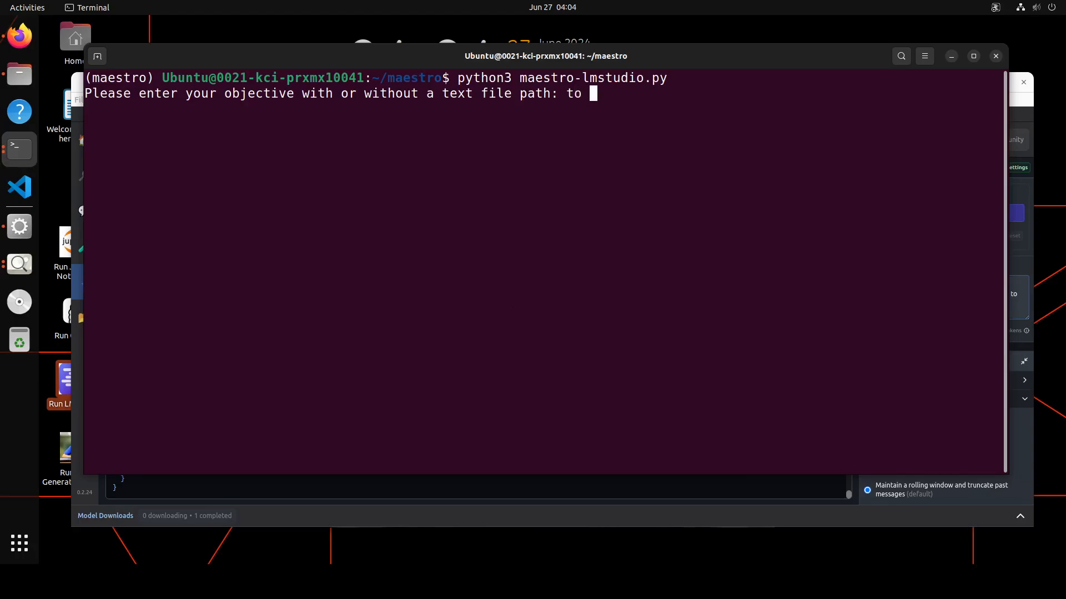
text(earn money)
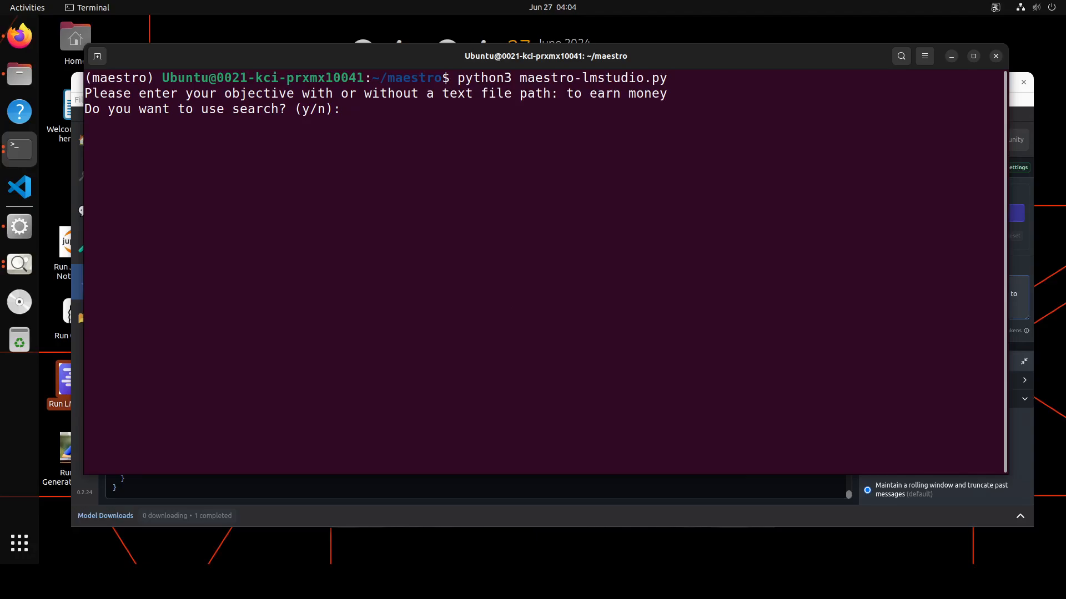
text(n)
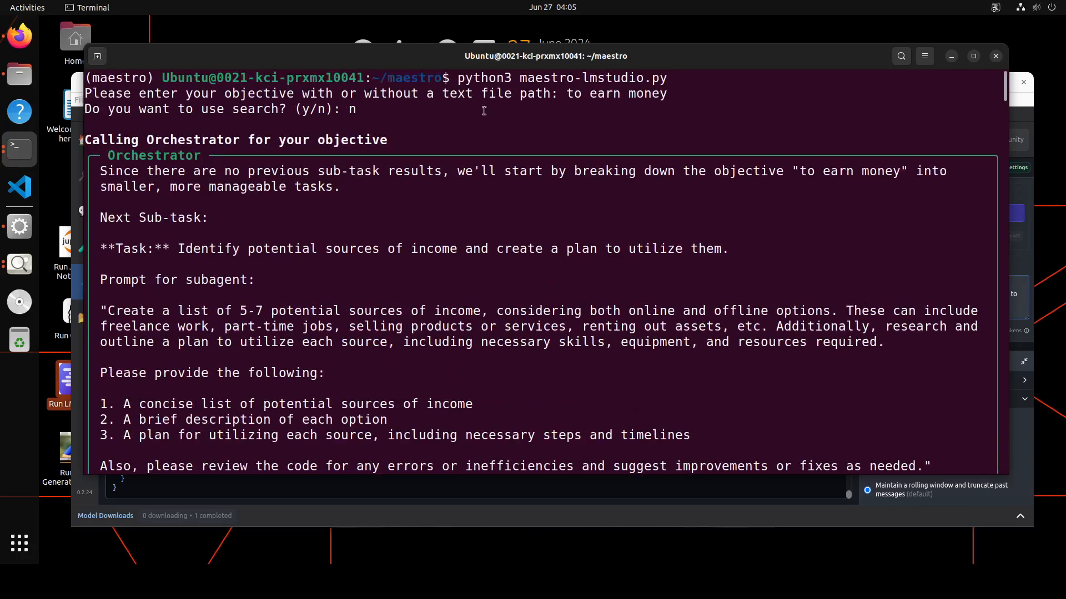
mouse_move(154, 292)
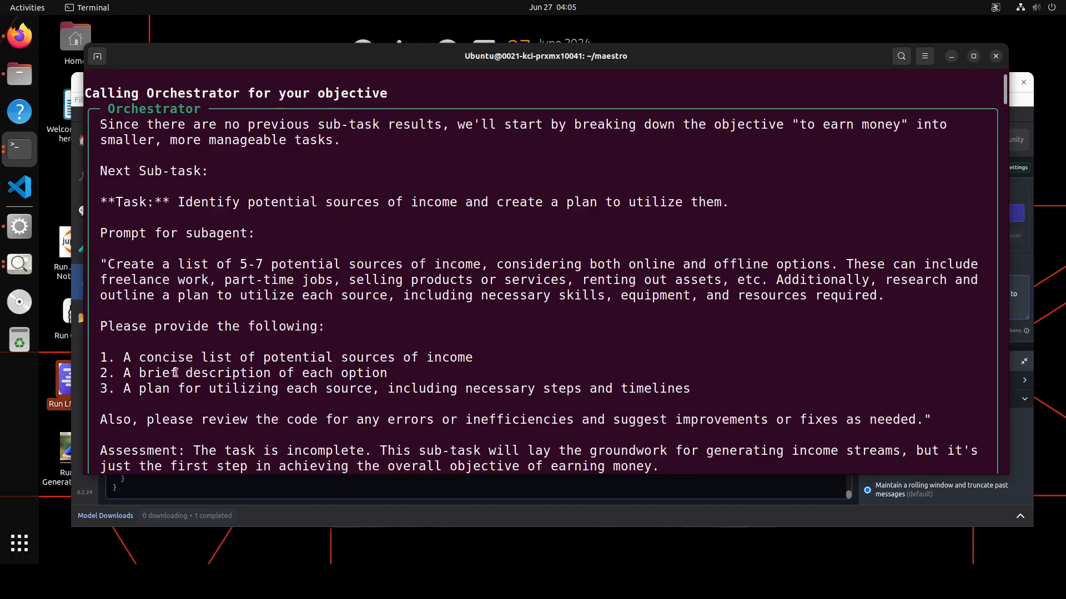
- Mark the first requested deliverables and scroll through the sub-agent income plans
drag(139, 356, 231, 373)
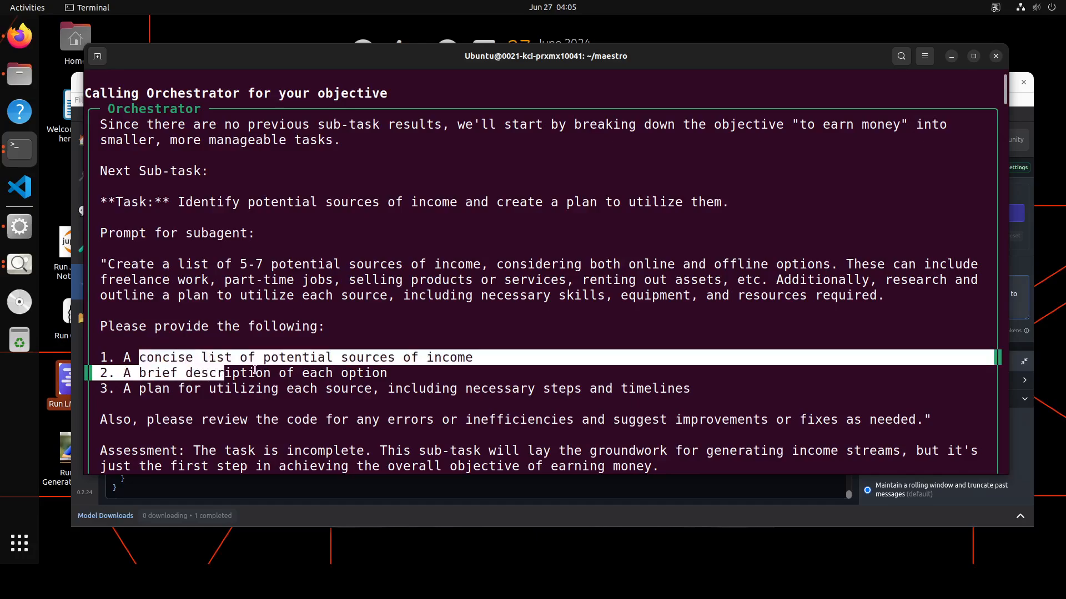
scroll(down, 3)
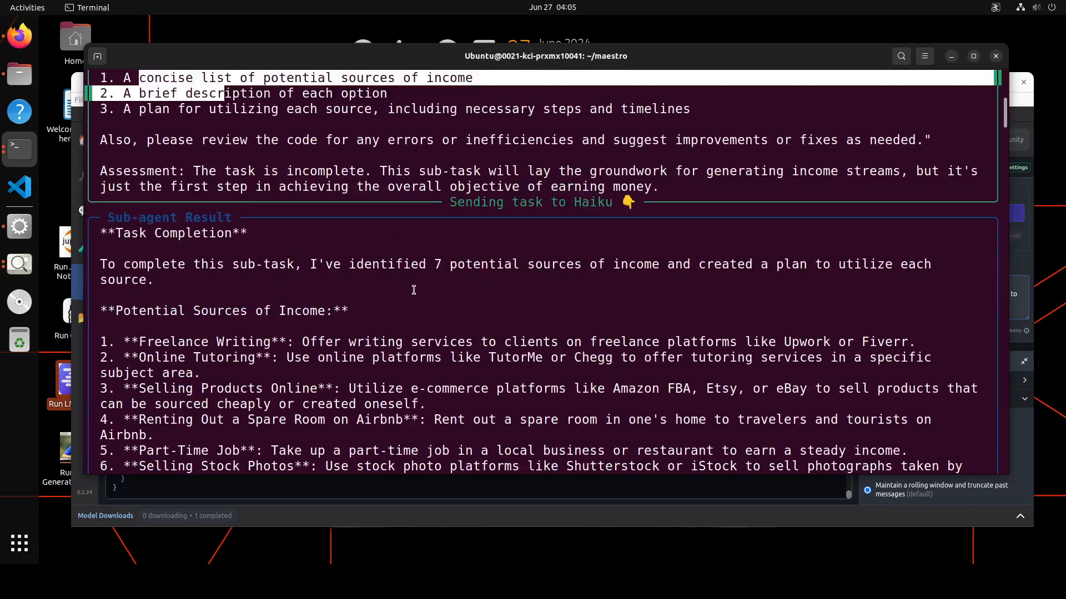
scroll(down, 3)
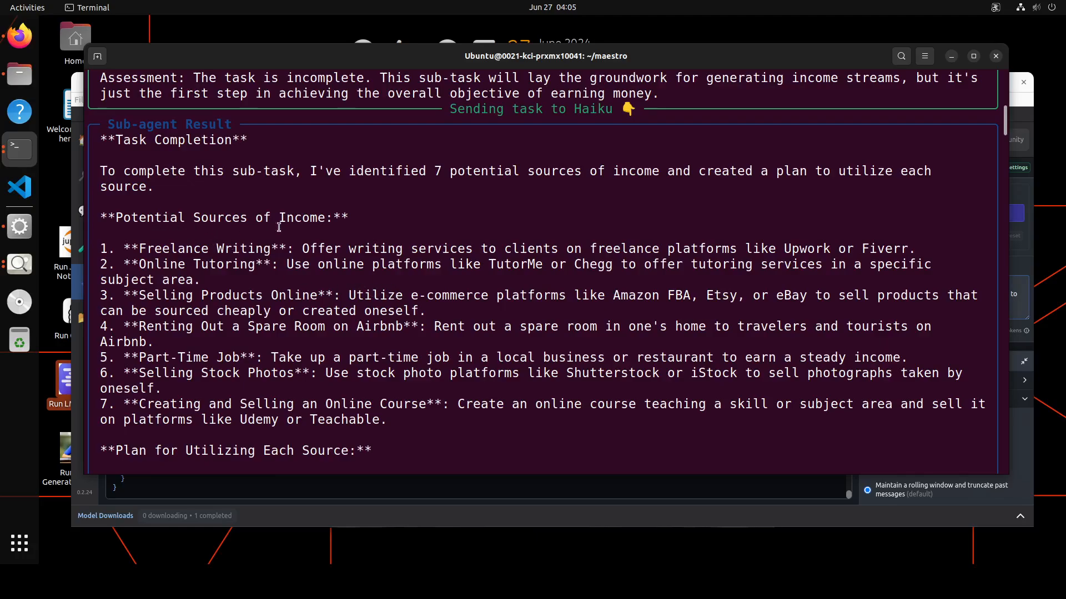
mouse_move(225, 275)
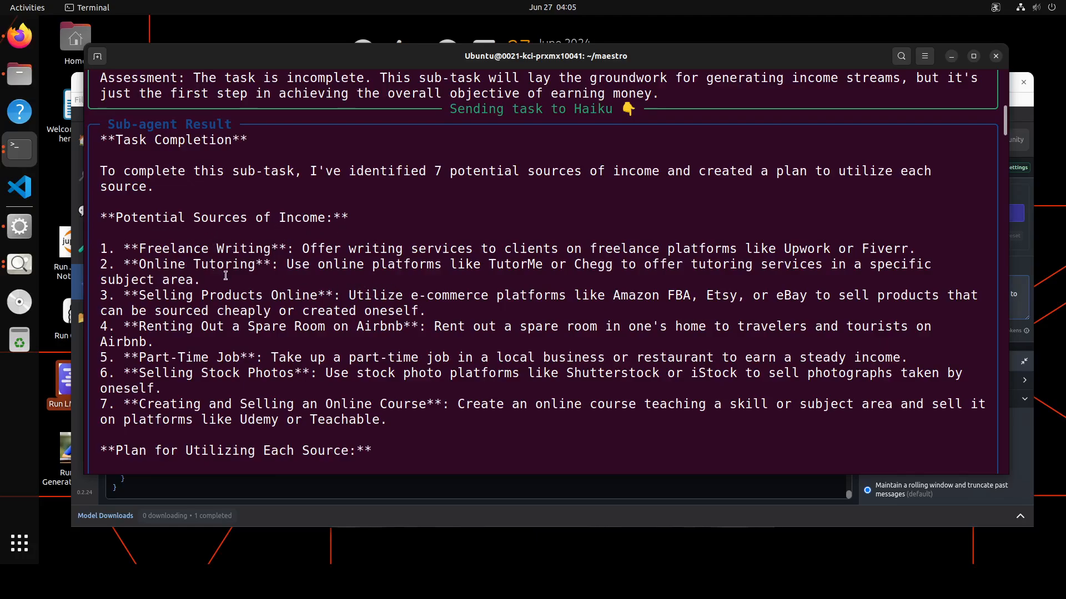
scroll(down, 3)
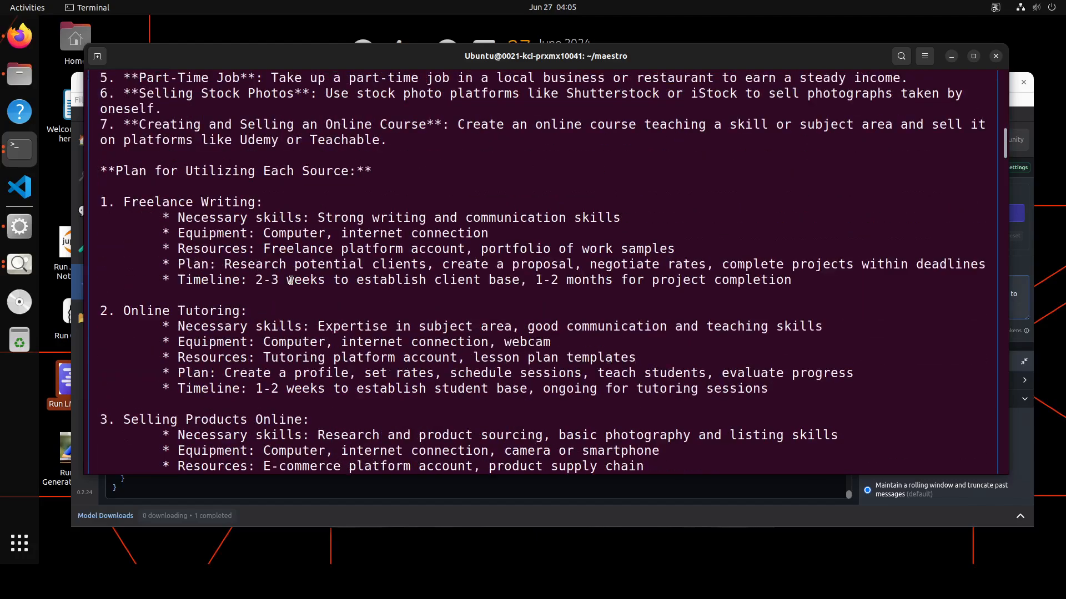
mouse_move(310, 285)
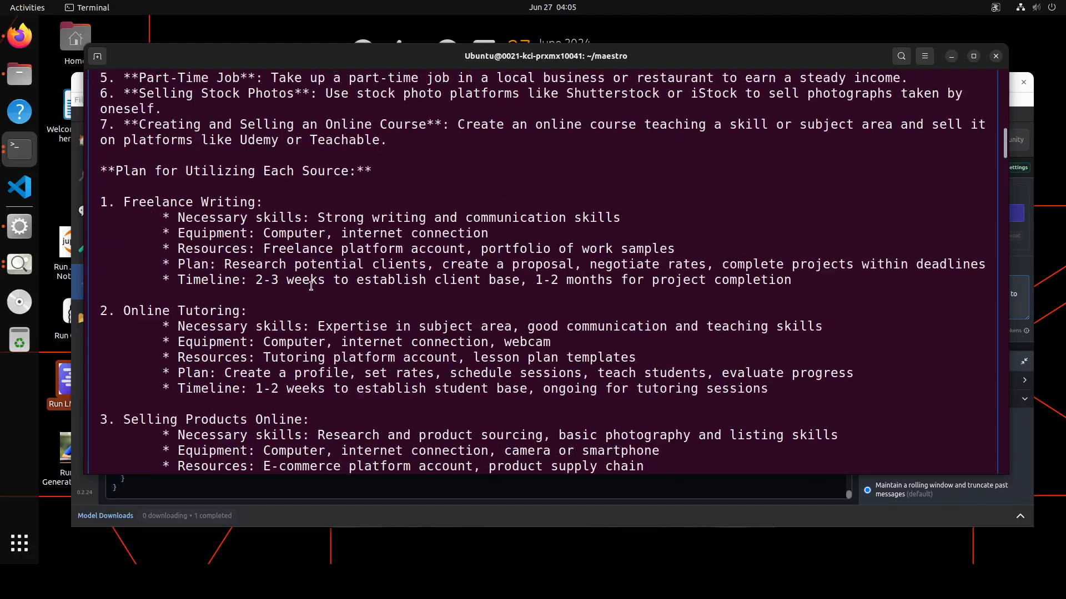
scroll(down, 3)
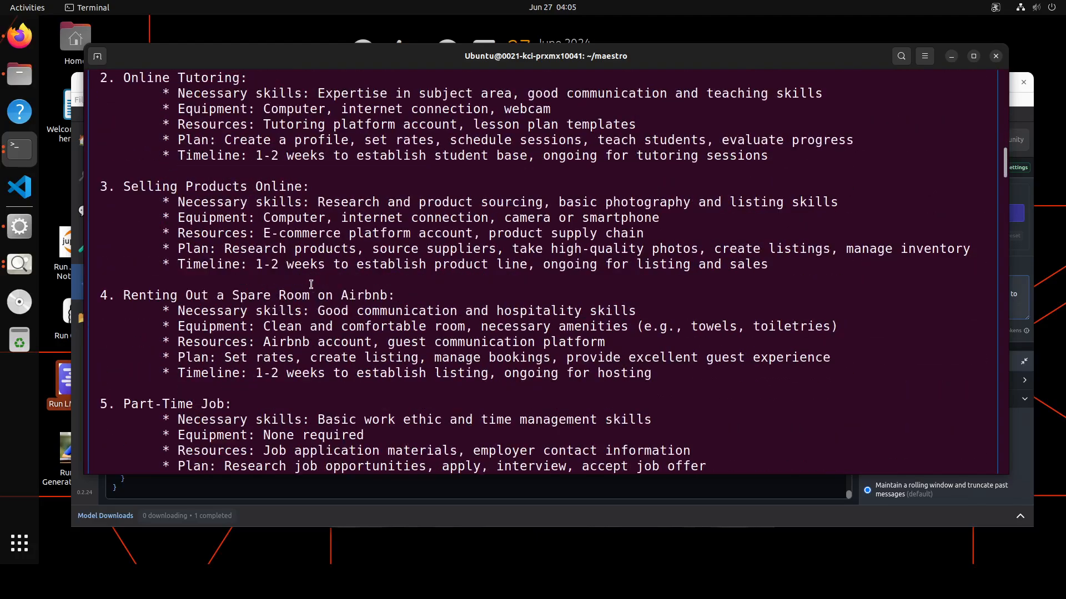
scroll(down, 3)
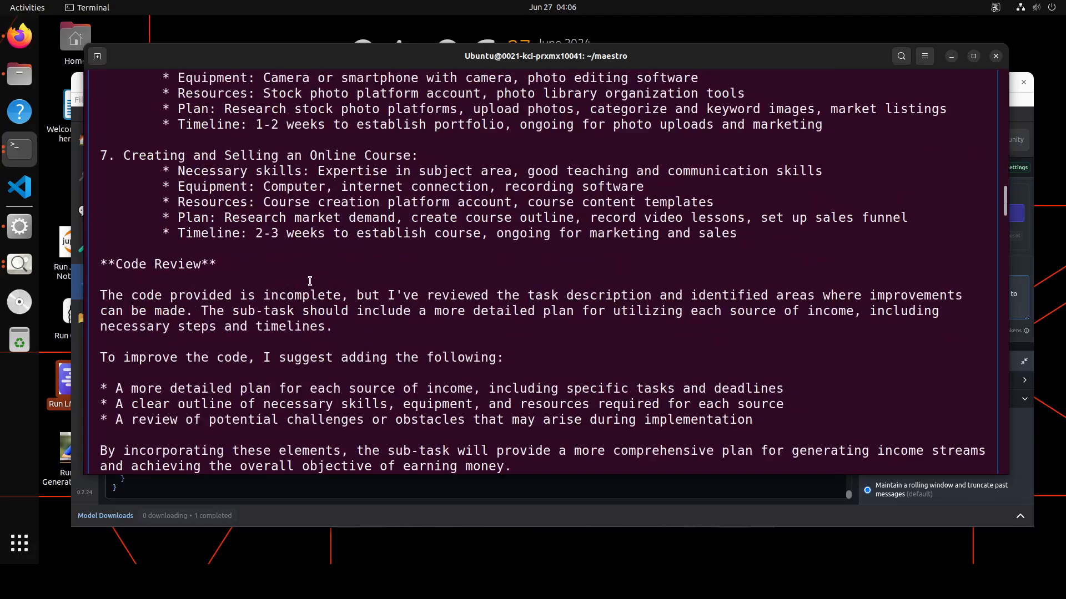
scroll(down, 3)
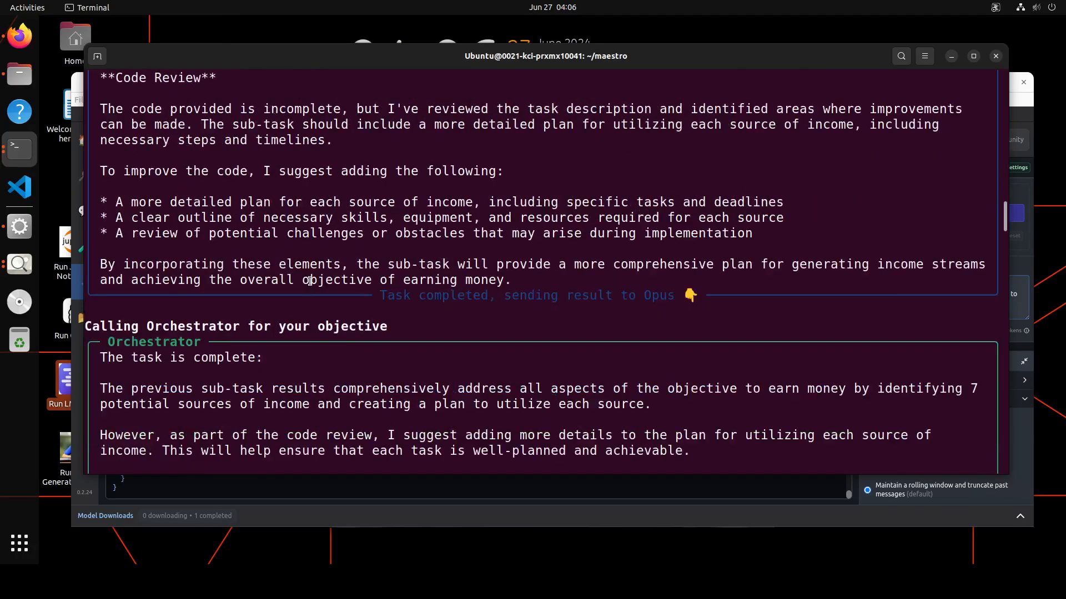
scroll(down, 3)
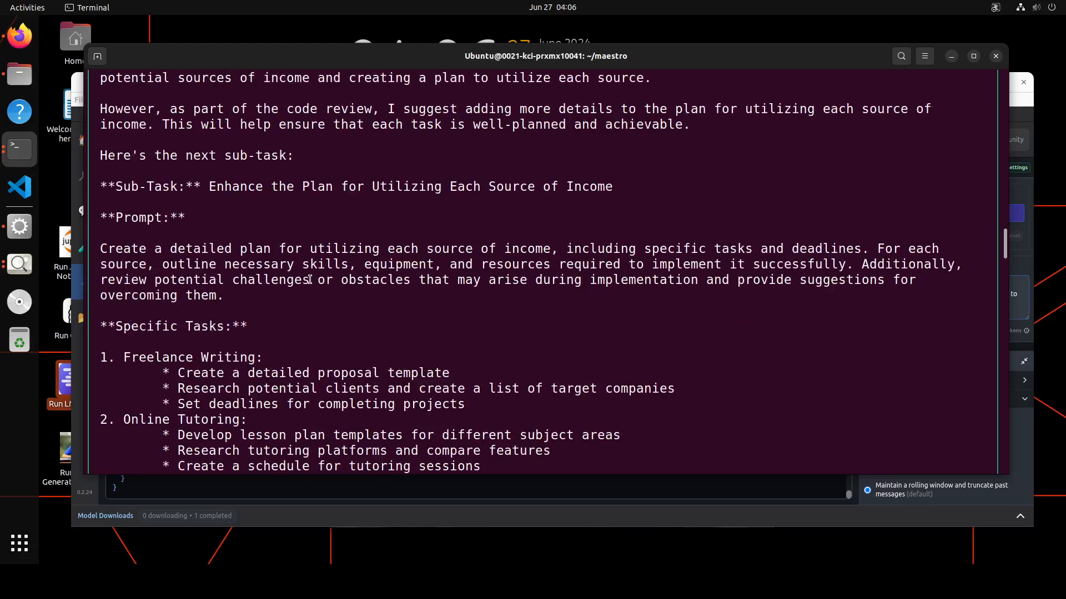
- Scroll to the final output and saved log, marking the Airbnb rental plan text
scroll(down, 3)
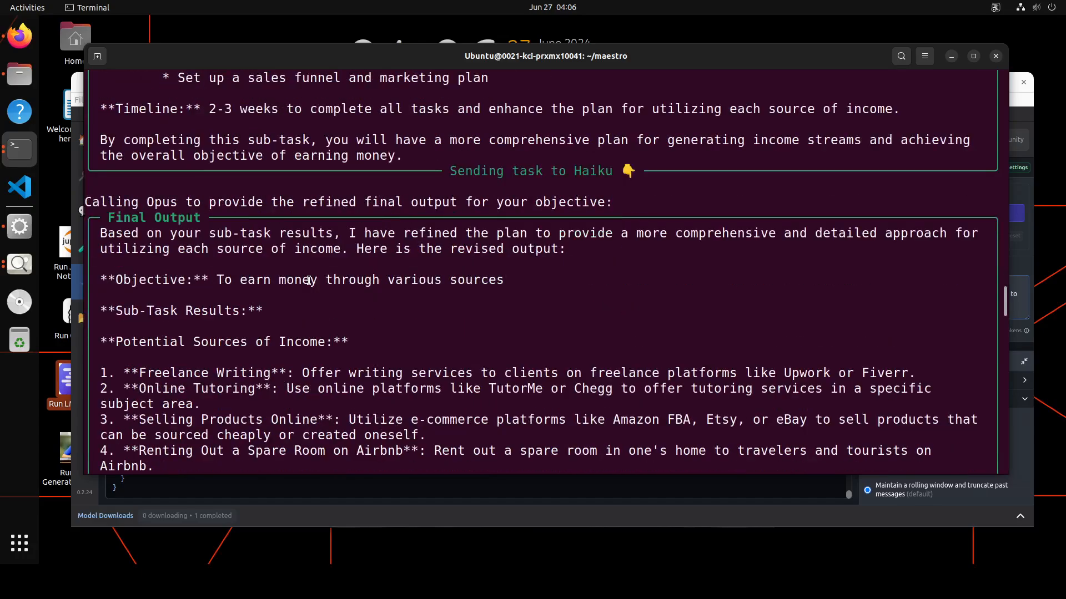
scroll(down, 3)
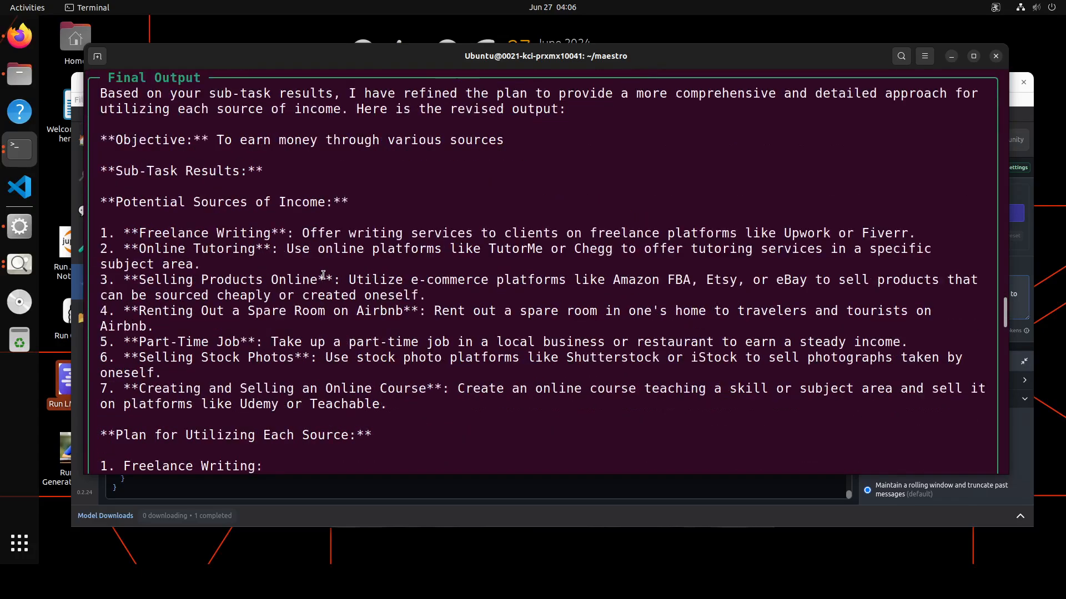
scroll(down, 3)
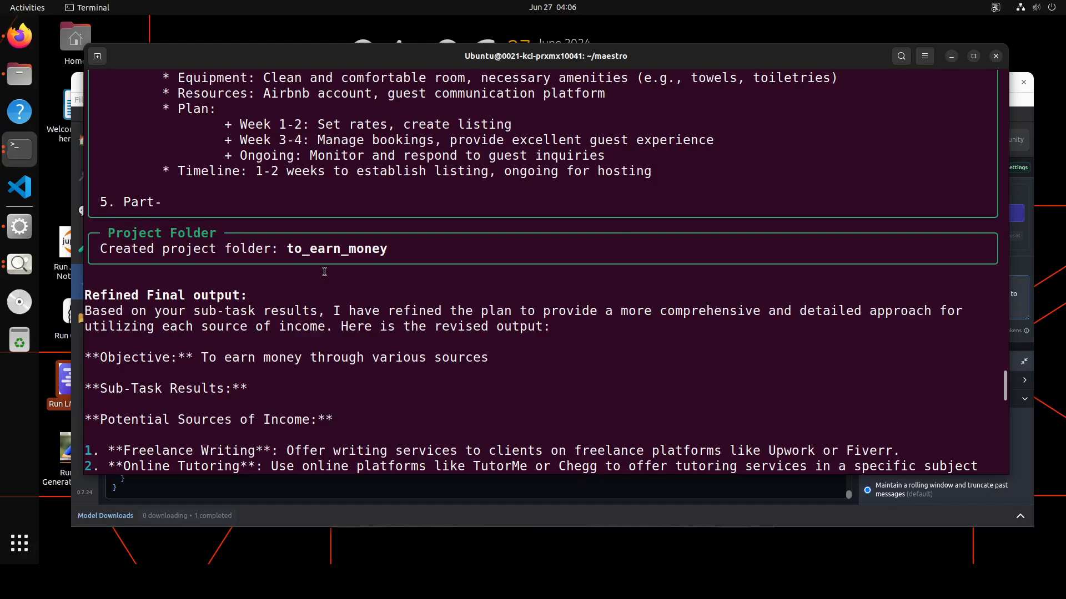
scroll(down, 3)
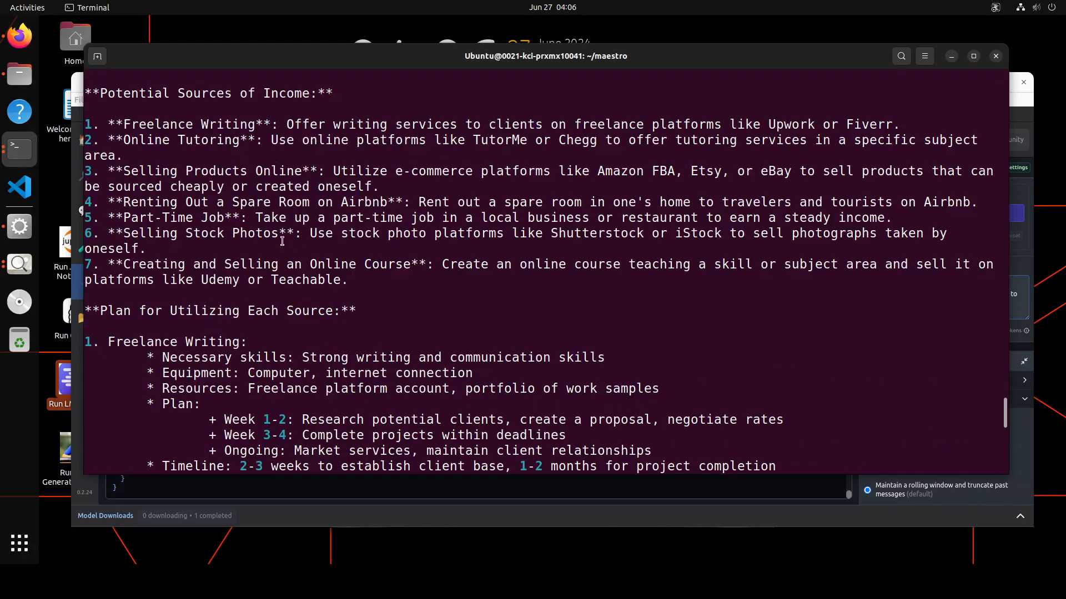
scroll(down, 3)
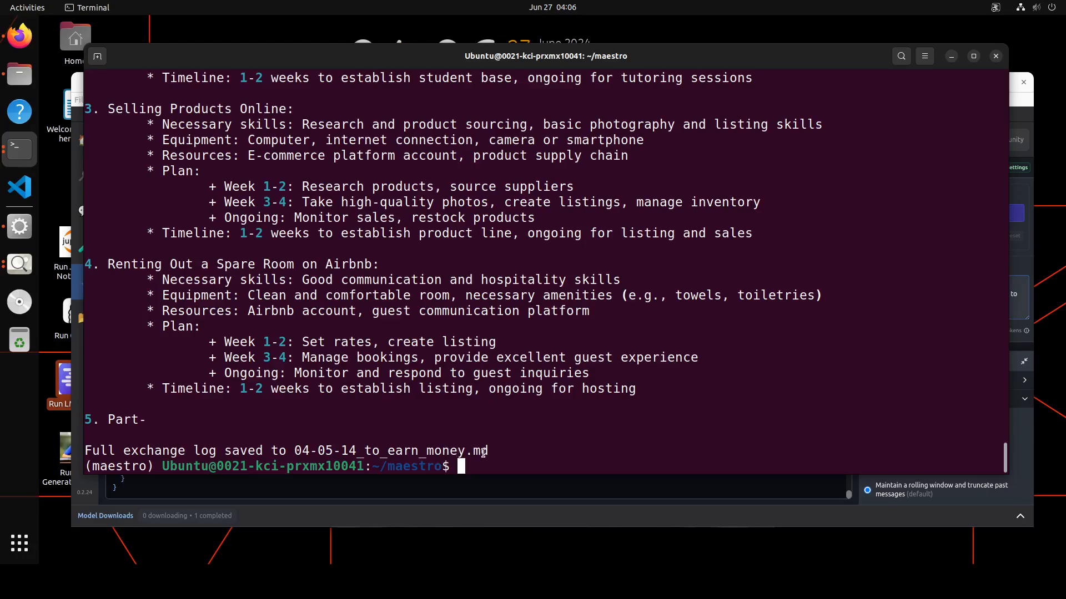
double_click(138, 264)
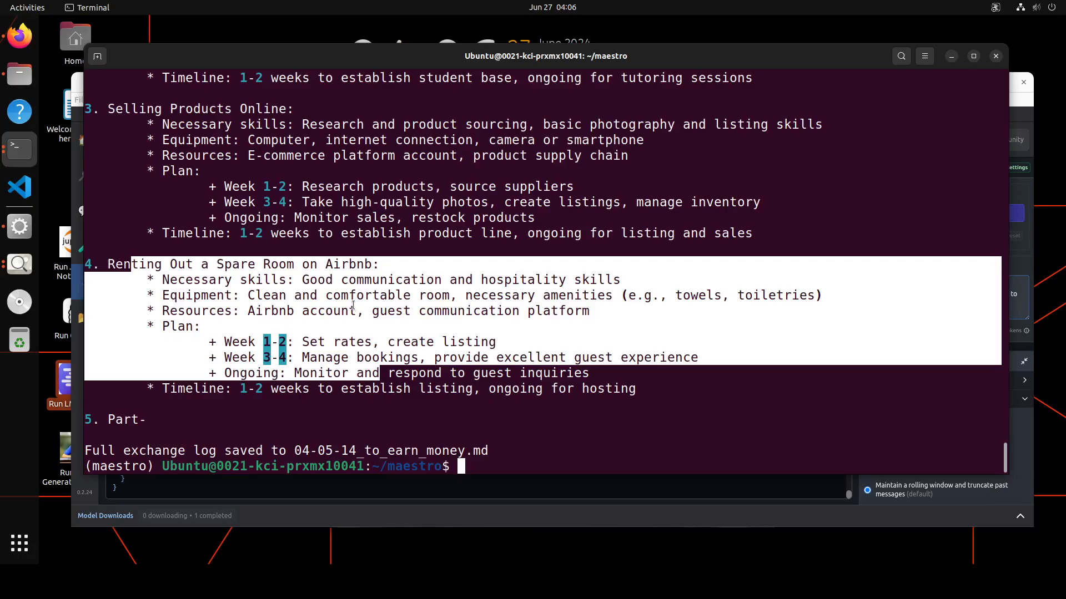
click(359, 320)
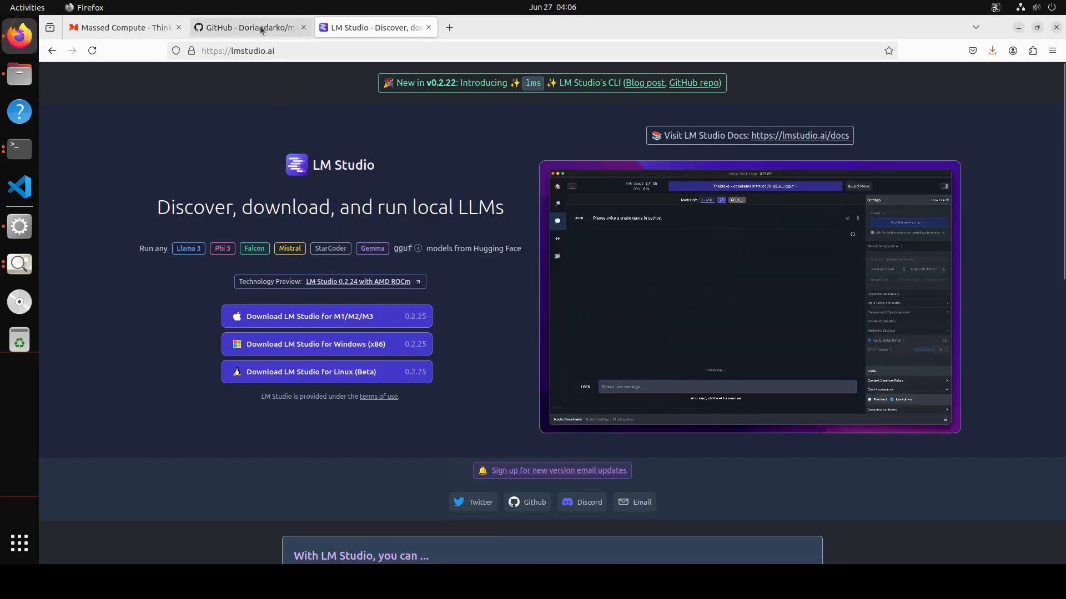
- Switch Firefox to the Doriandarko/maestro GitHub repository tab
click(247, 27)
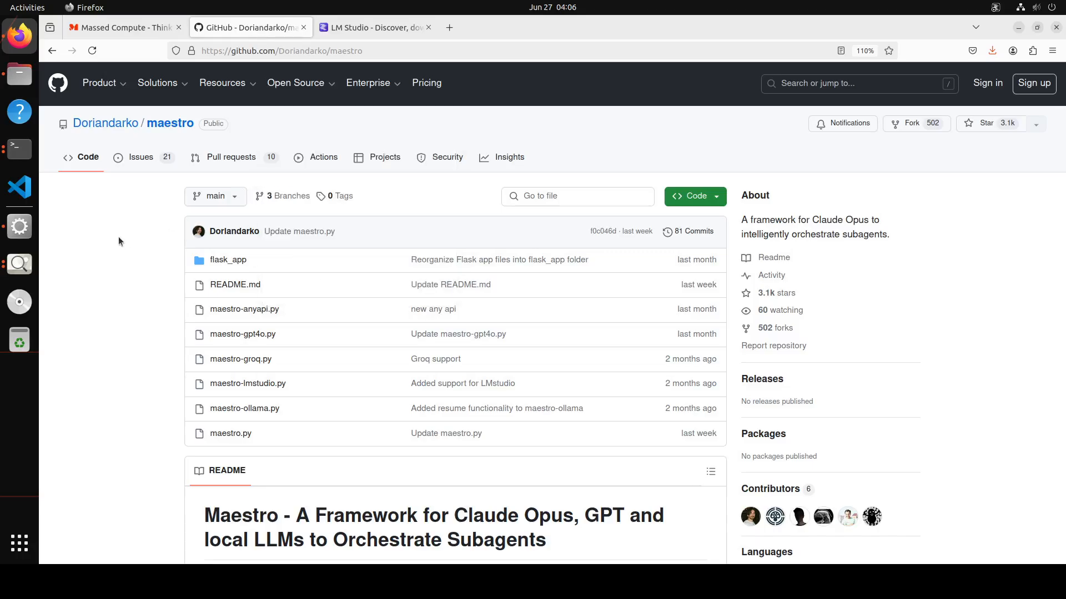
mouse_move(116, 268)
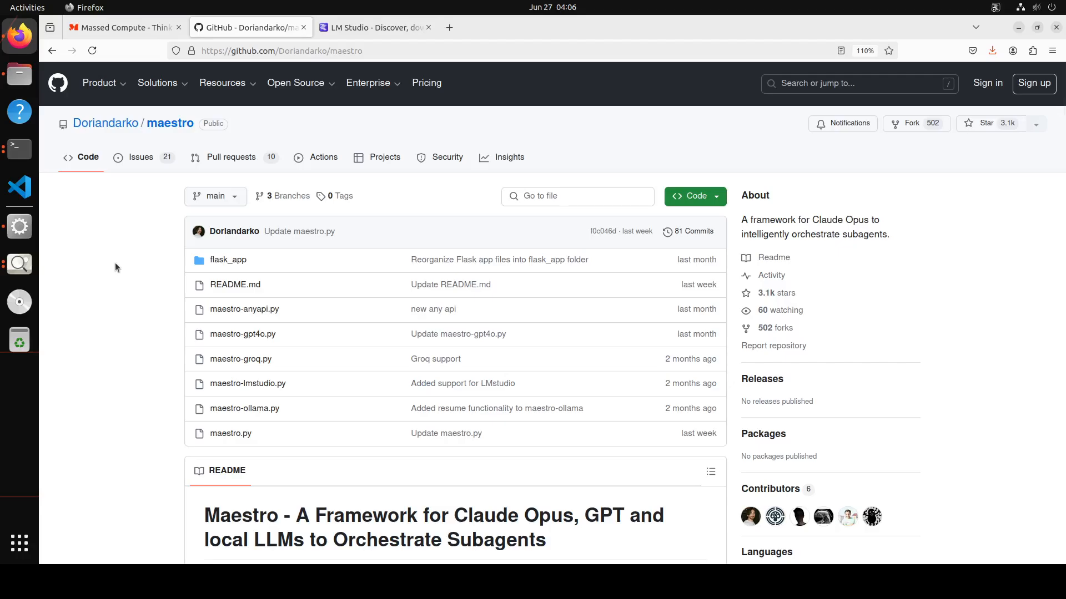